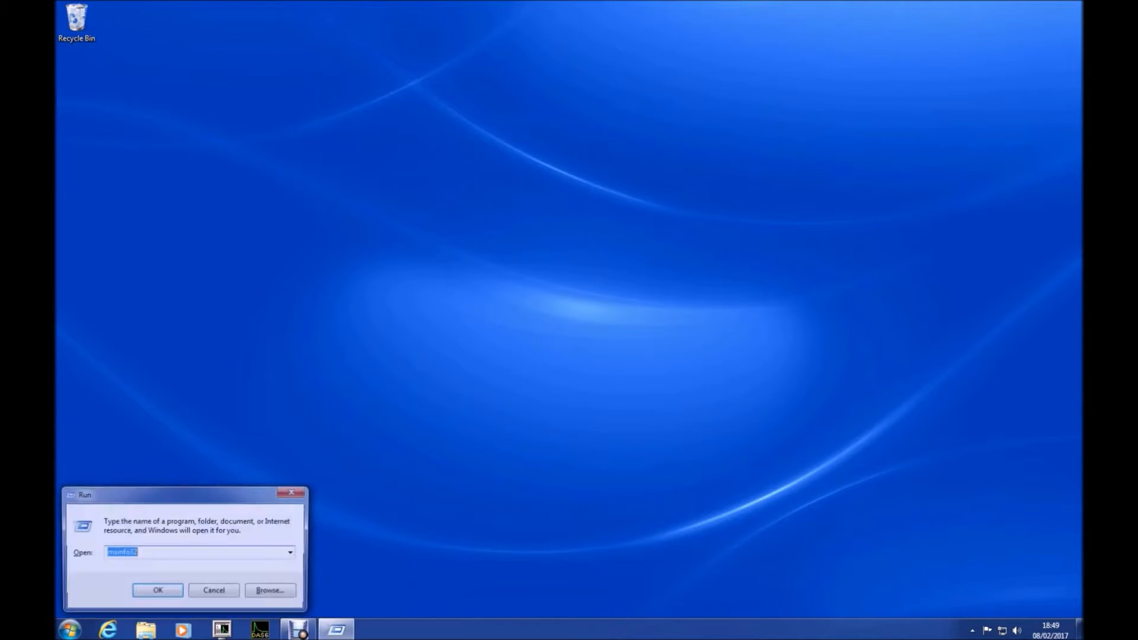
- Launch msinfo32, review the OptiPlex 7010's Windows 7 Professional, BIOS and SMBIOS summary, then close it
left_click(157, 589)
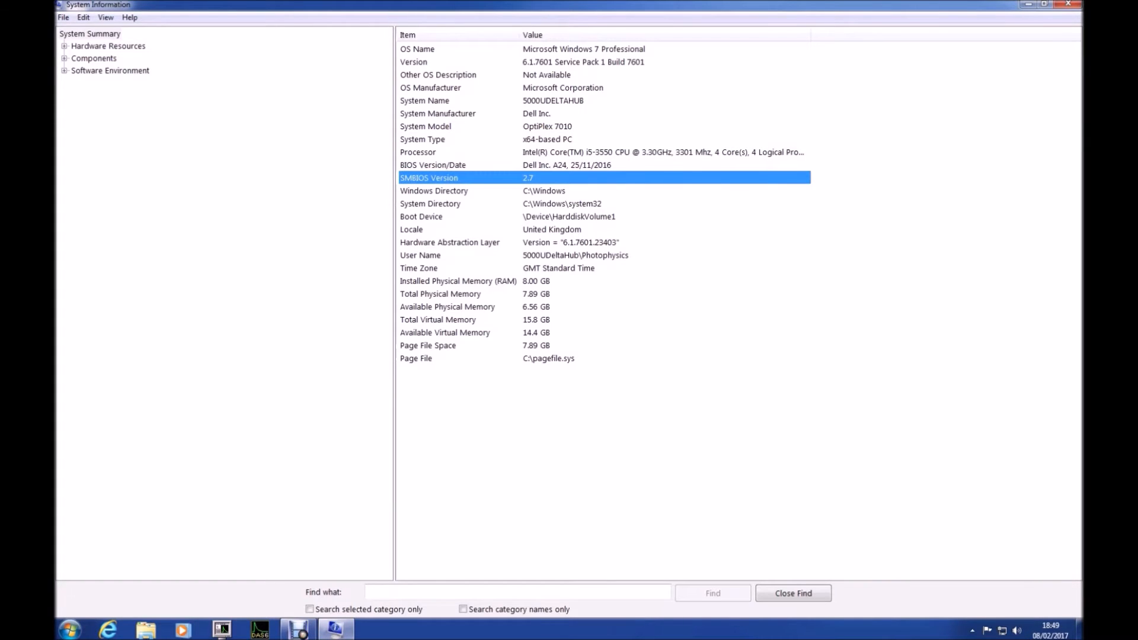
left_click(68, 628)
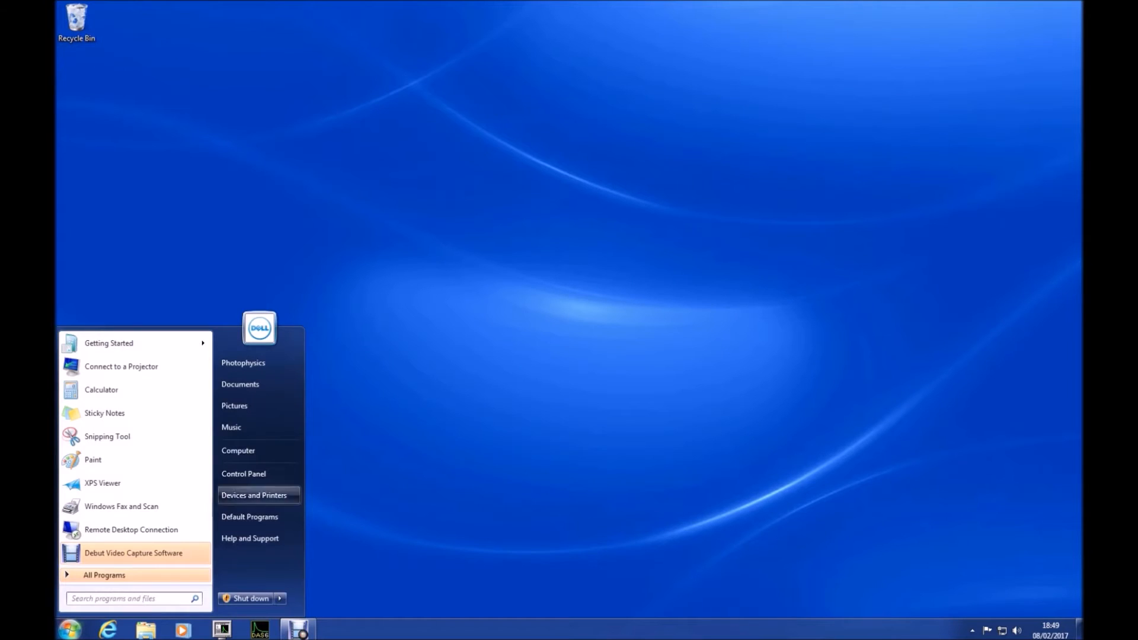
- Launch Internet Explorer on the rweverything.phpnet.us RW – Read & Write home page
left_click(237, 450)
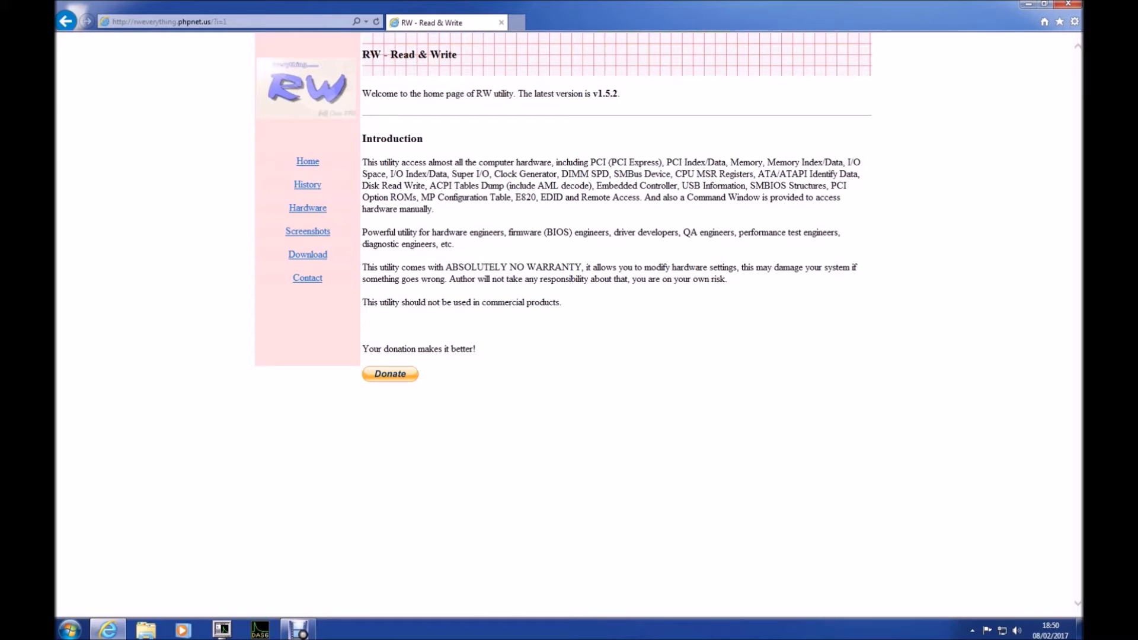
- From the Download page, save the RwV1.5.2.zip setup package to the computer
left_click(307, 254)
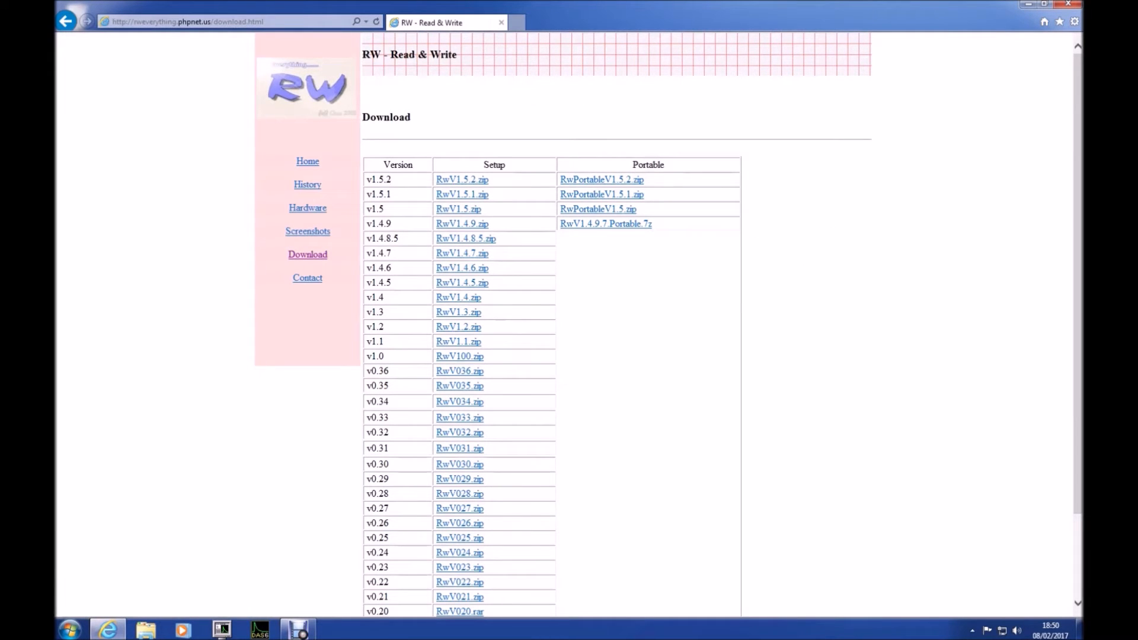
mouse_move(462, 179)
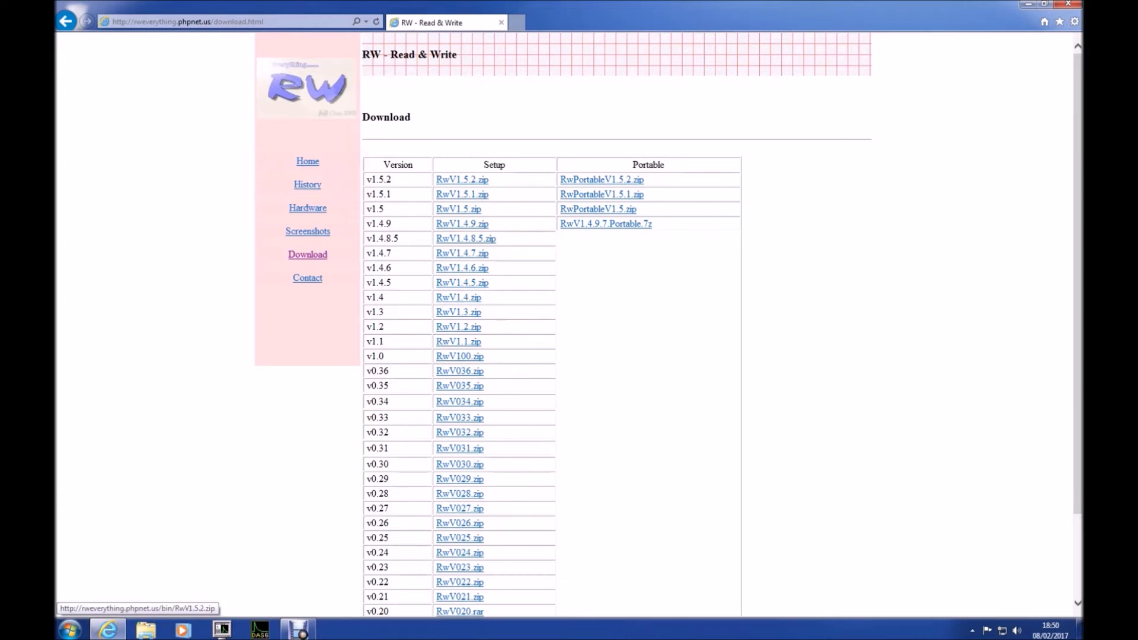
left_click(462, 179)
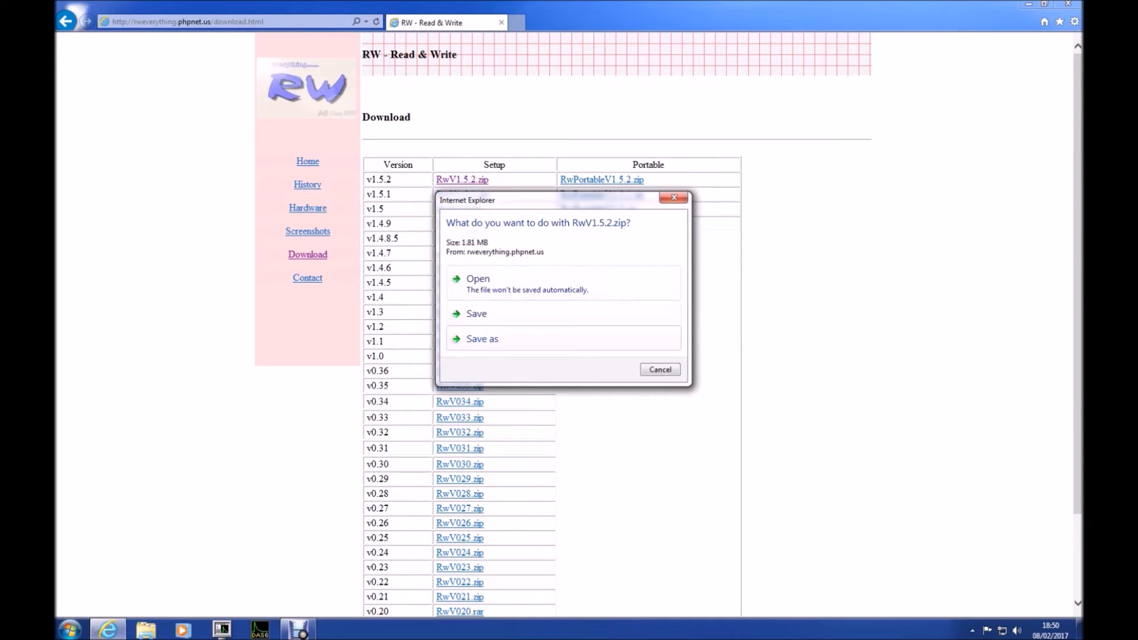
left_click(476, 313)
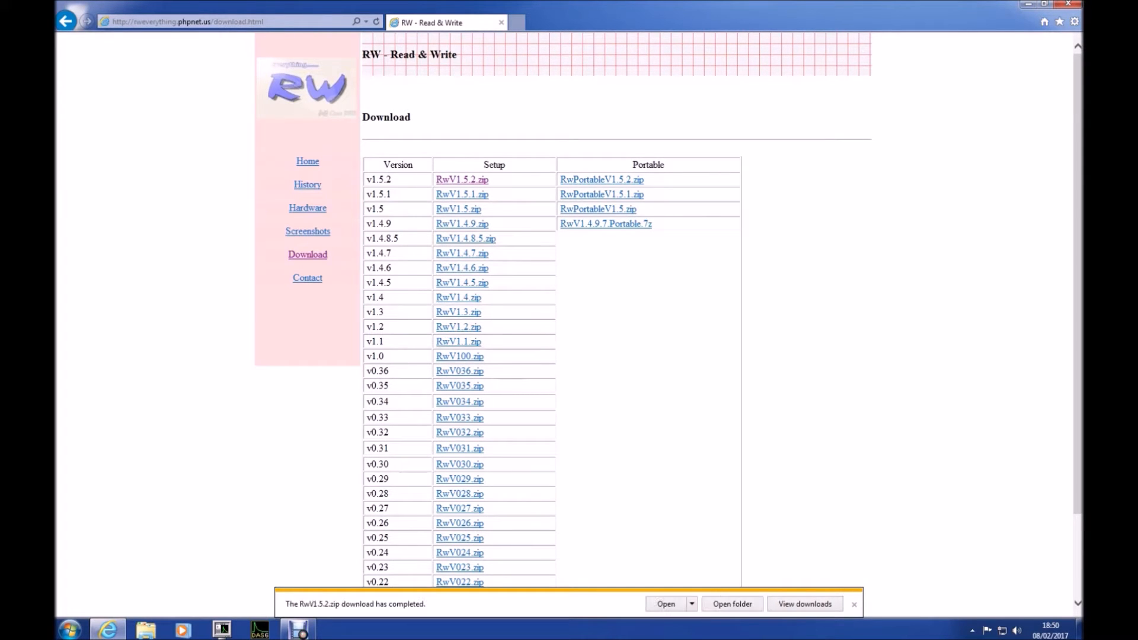
- Extract RwV1.5.2.zip into a RwV1.5.2 folder and select the SetupRw installer
left_click(732, 603)
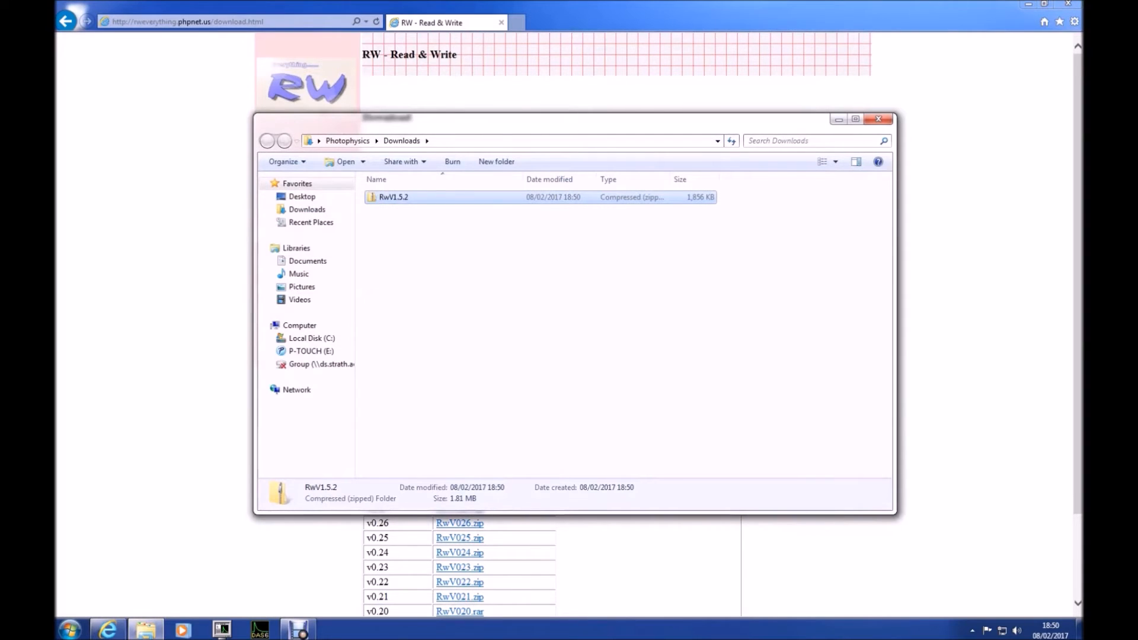
right_click(394, 197)
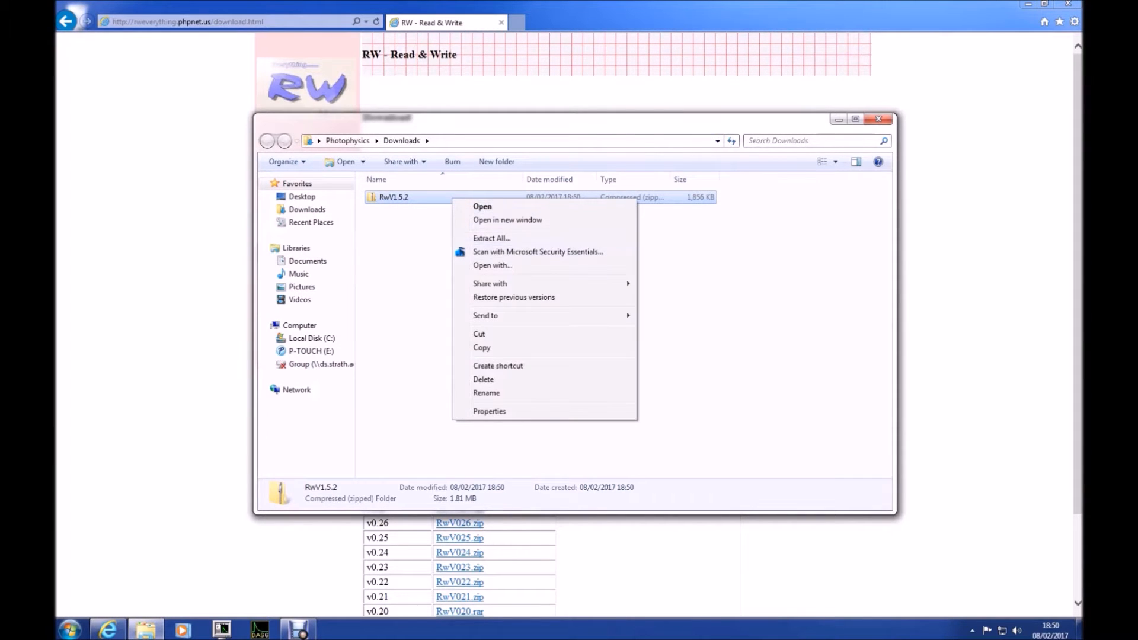
left_click(492, 238)
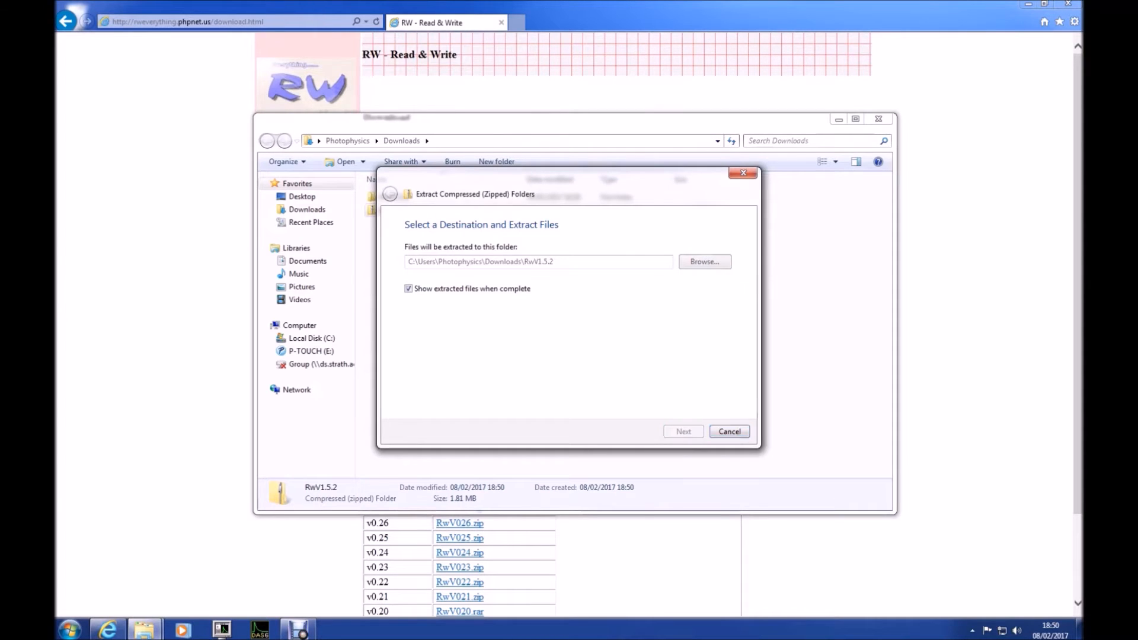
left_click(682, 431)
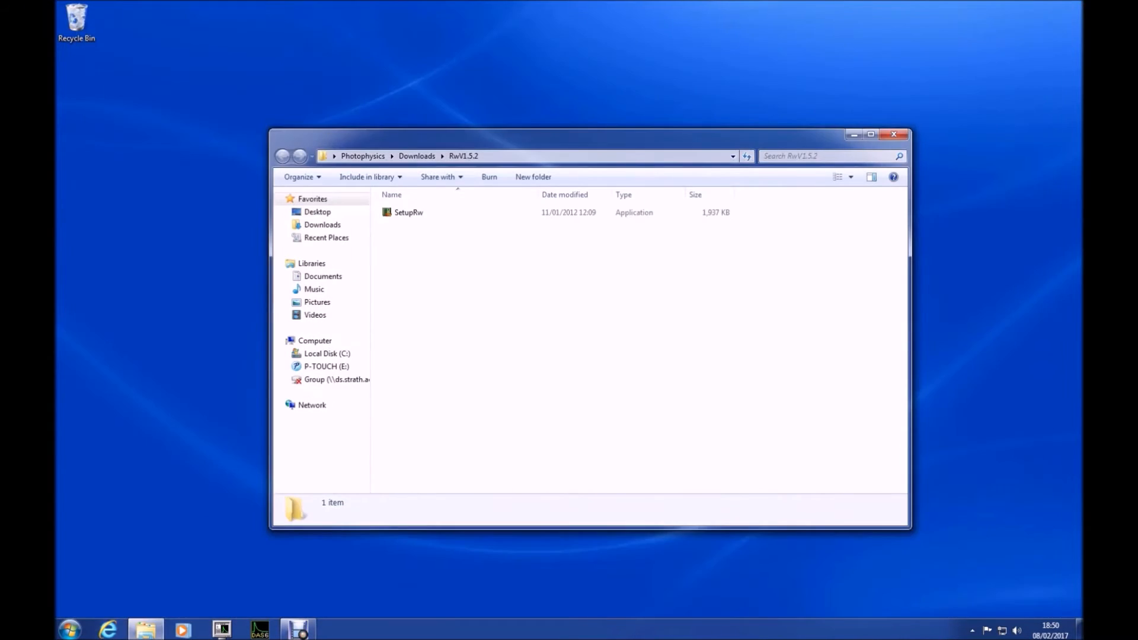
left_click(408, 212)
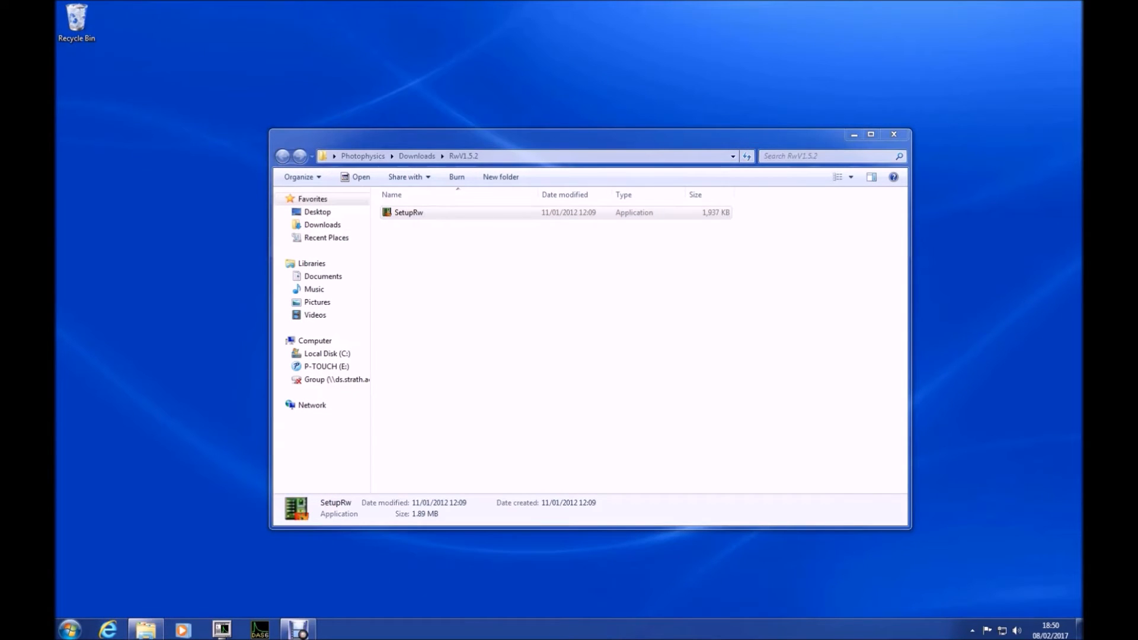
- Run SetupRw, install RW-Everything v1.5.2 to the default location, and finish with launch checked
double_click(408, 212)
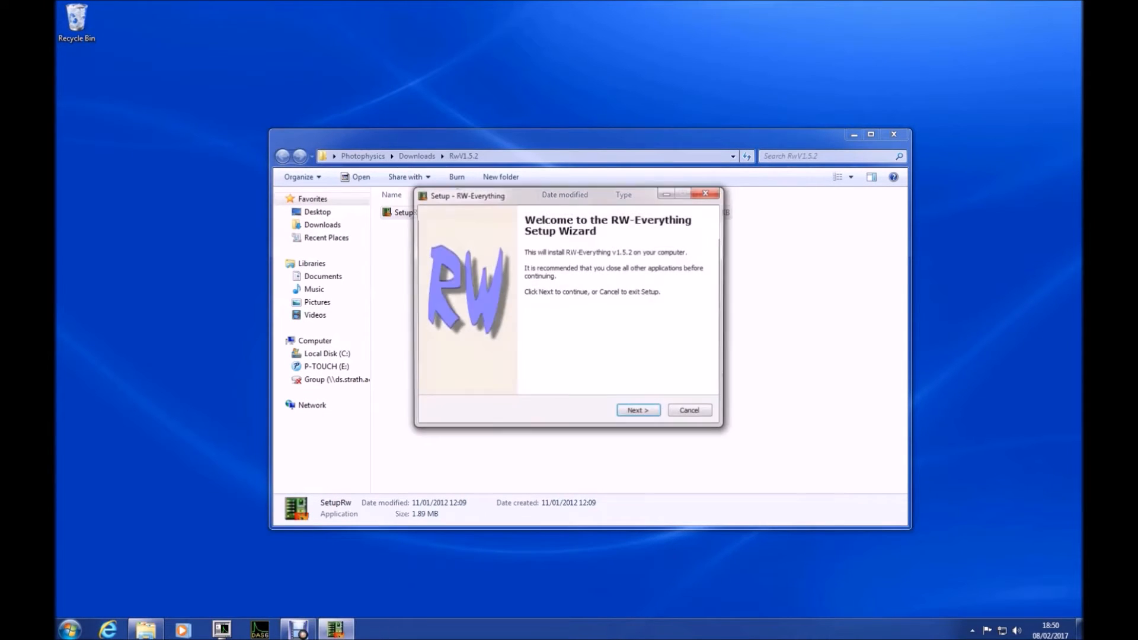
left_click(637, 410)
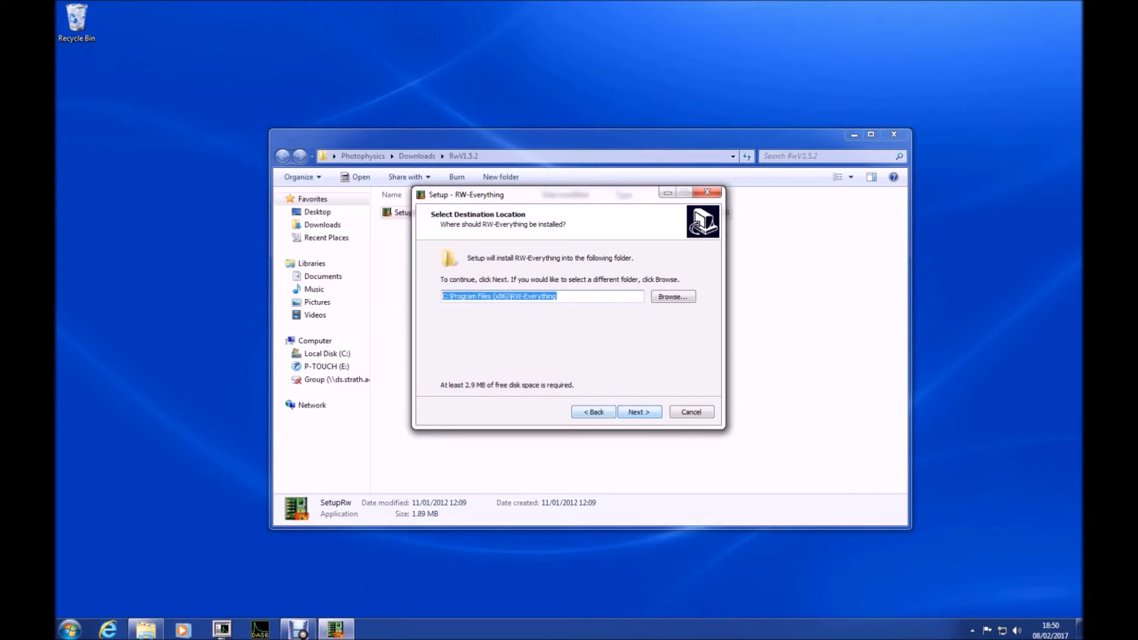
left_click(638, 412)
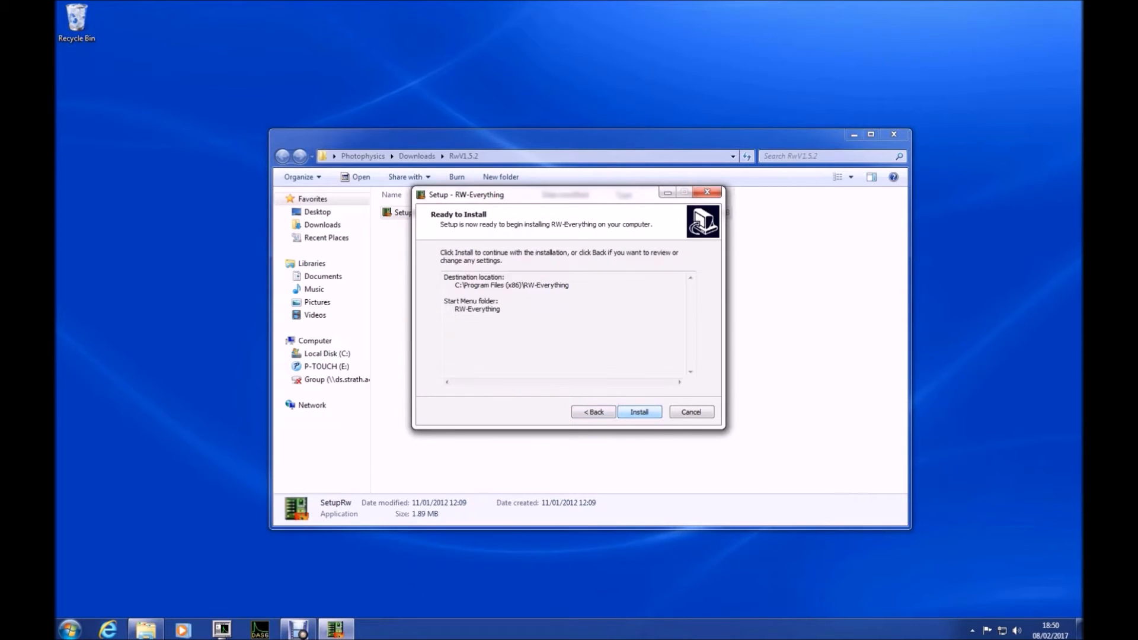
left_click(639, 412)
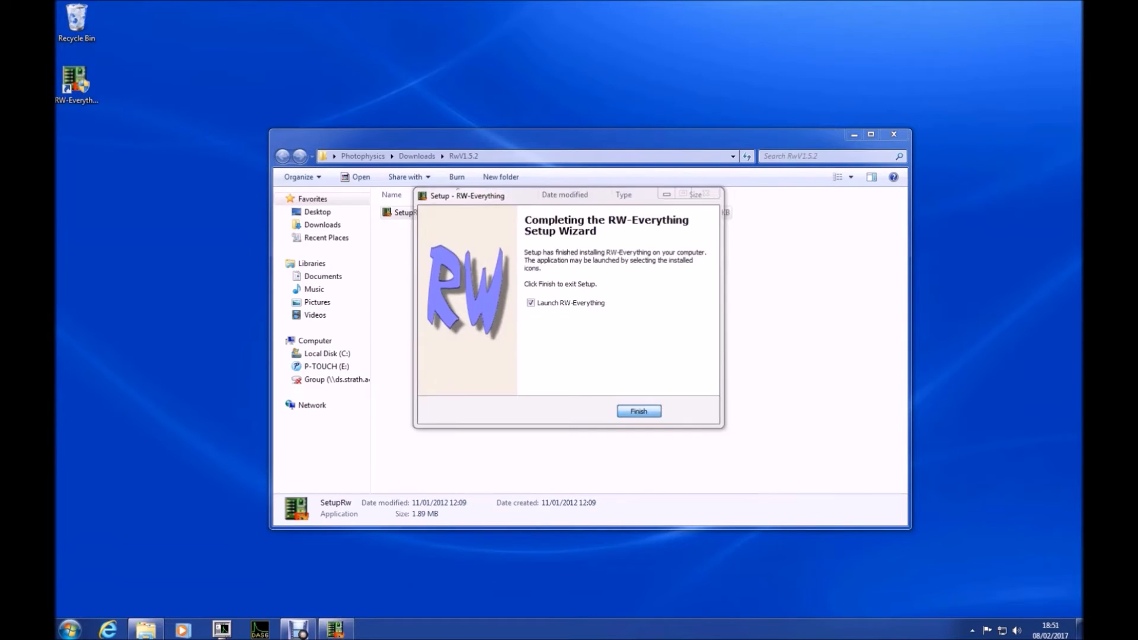
left_click(638, 411)
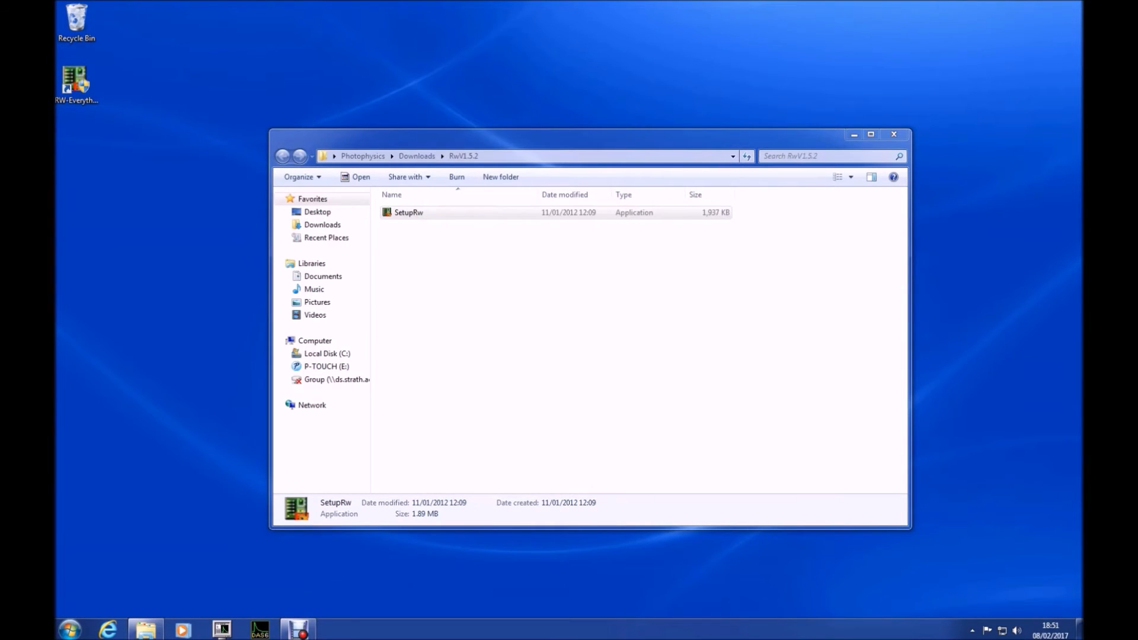
- Open Access > ACPI Tables in RW-Everything and maximize the window on the RSDP tab
double_click(408, 212)
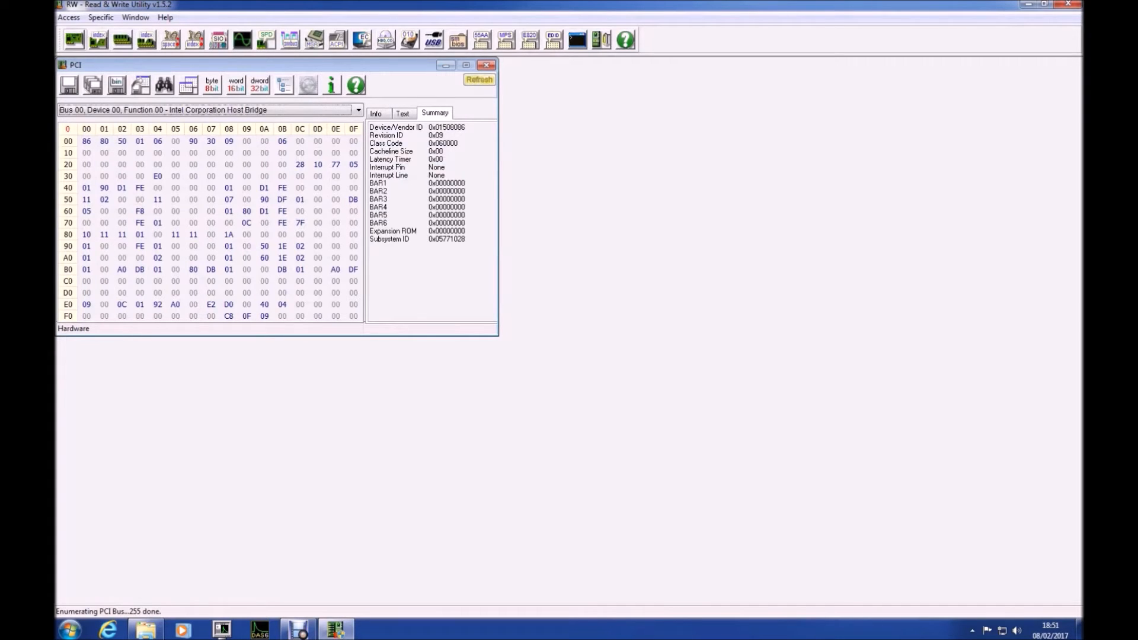
left_click(67, 16)
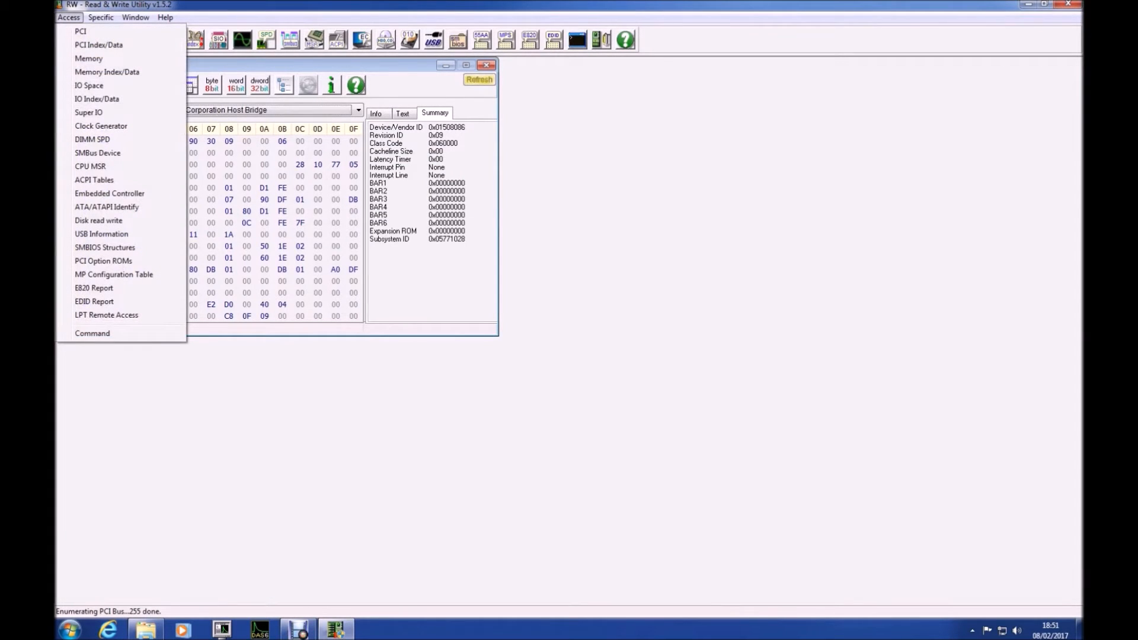
mouse_move(94, 179)
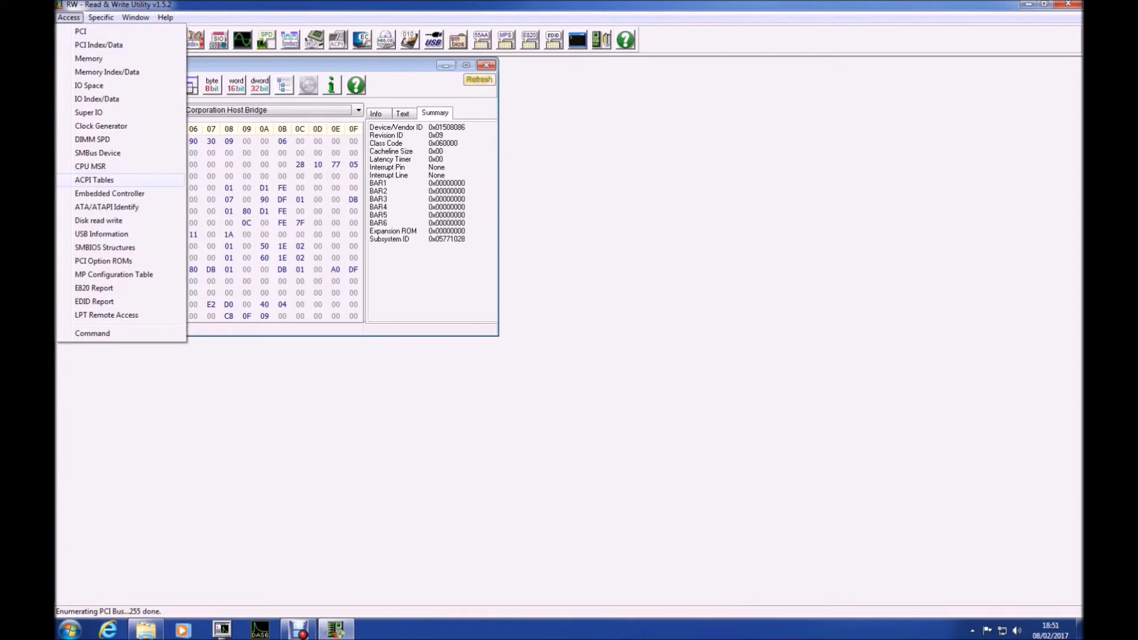
left_click(94, 180)
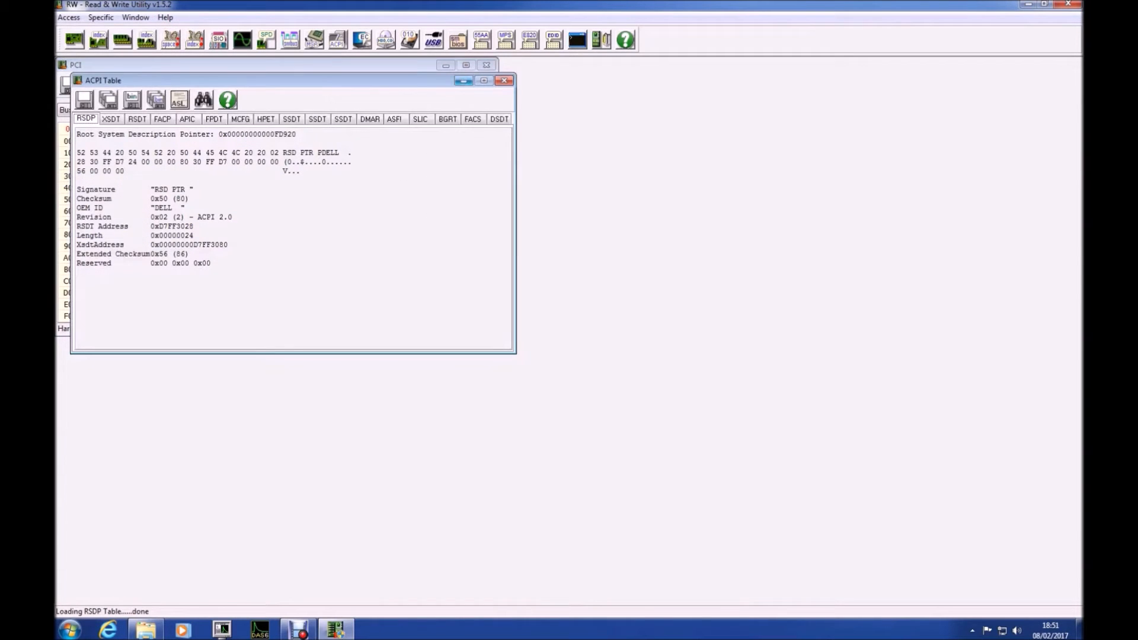
left_click(477, 80)
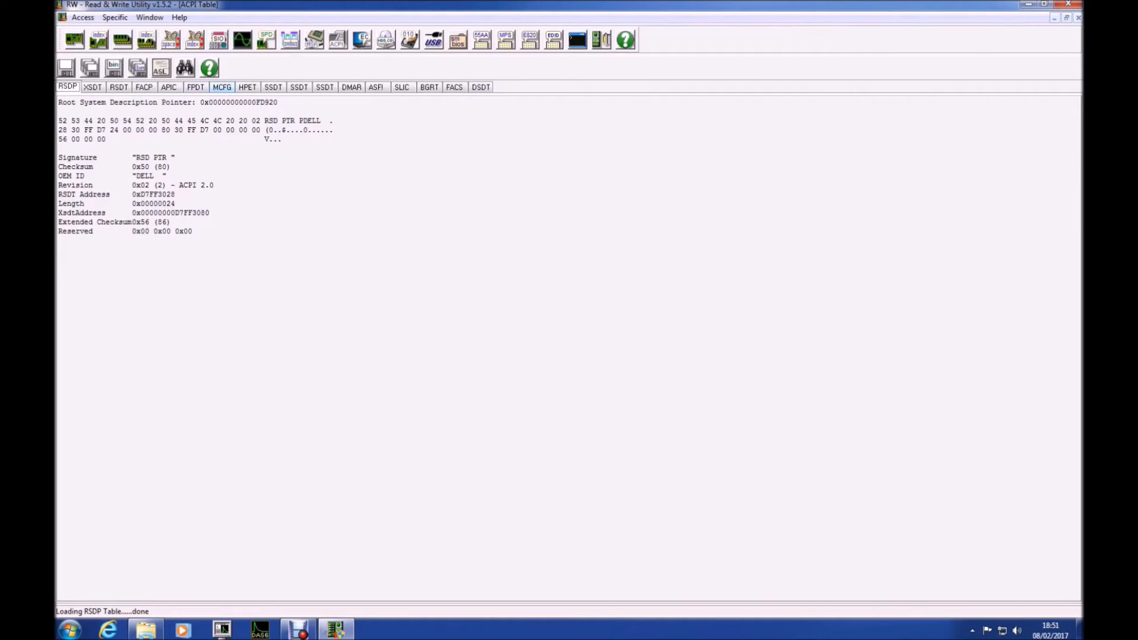
left_click(298, 87)
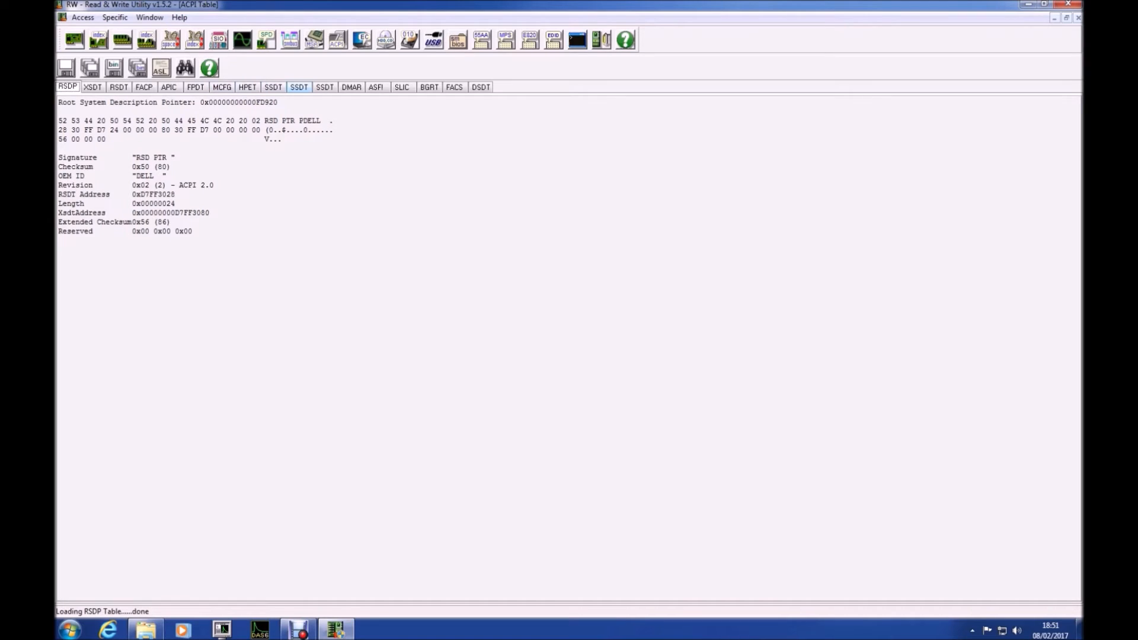
- Show the SLIC table, scroll to the SLIC Marker Structure, and highlight SLIC Ver 2.1
left_click(401, 87)
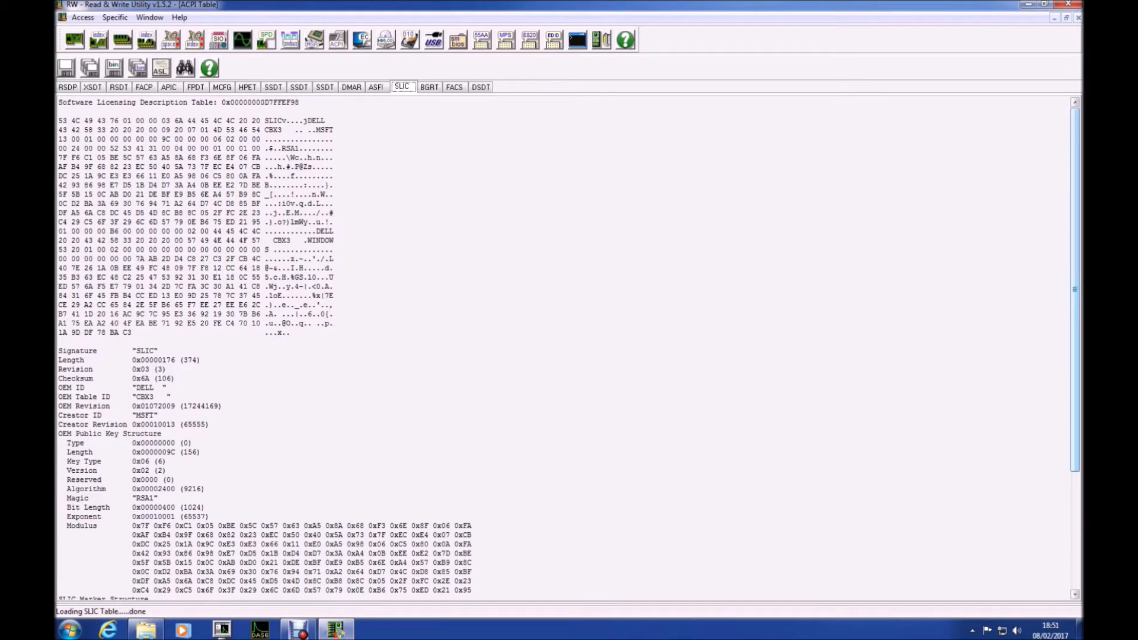
scroll("down", 3)
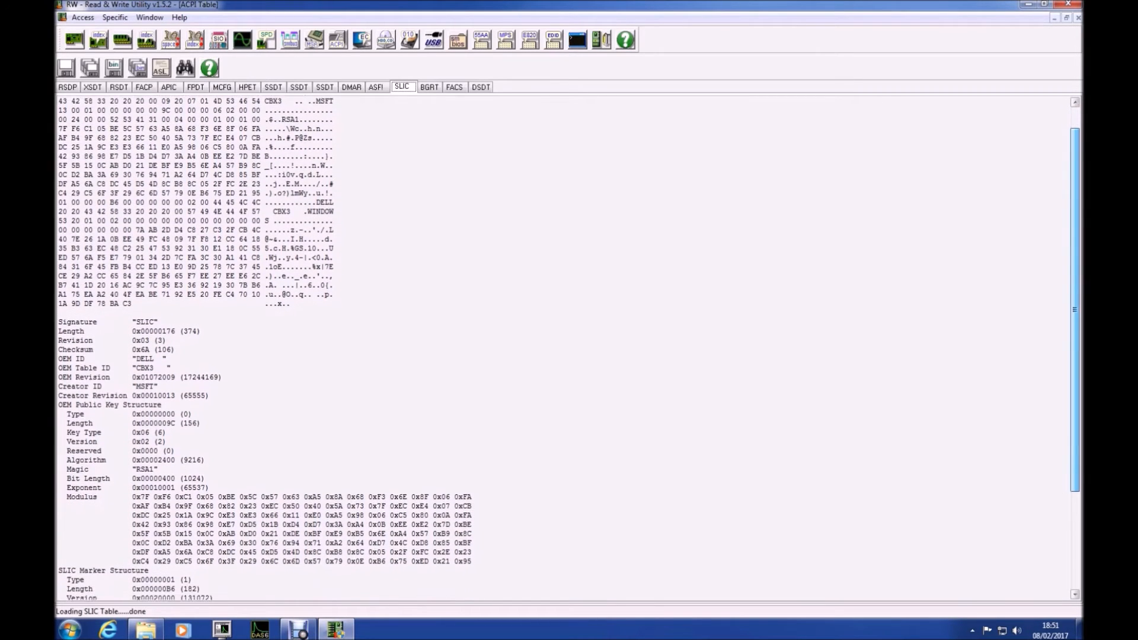
scroll("down", 3)
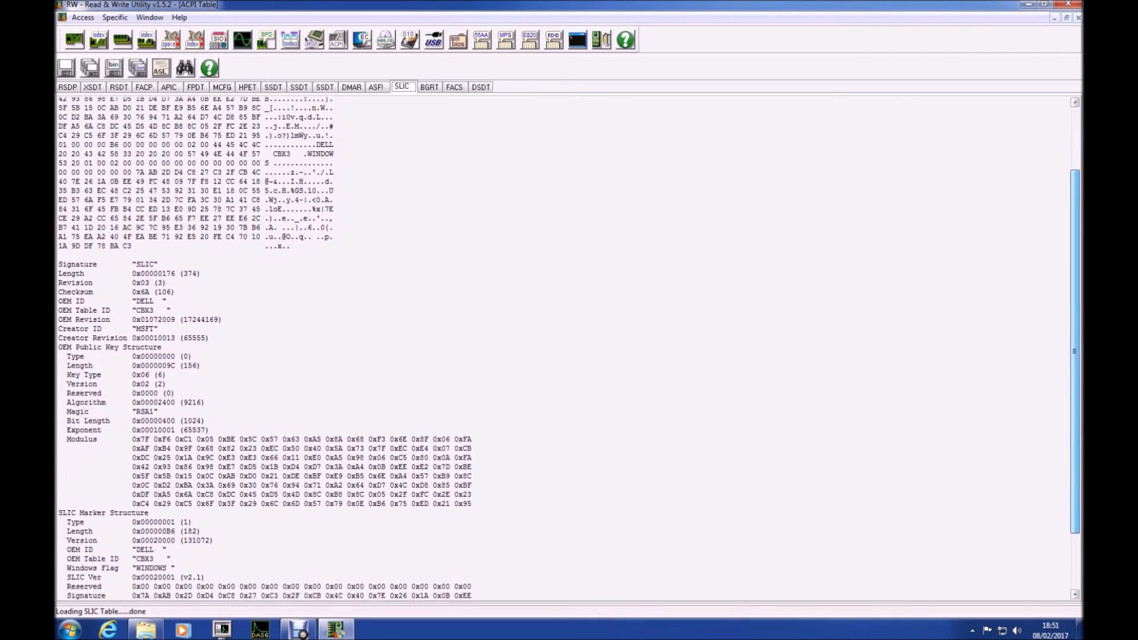
scroll("down", 3)
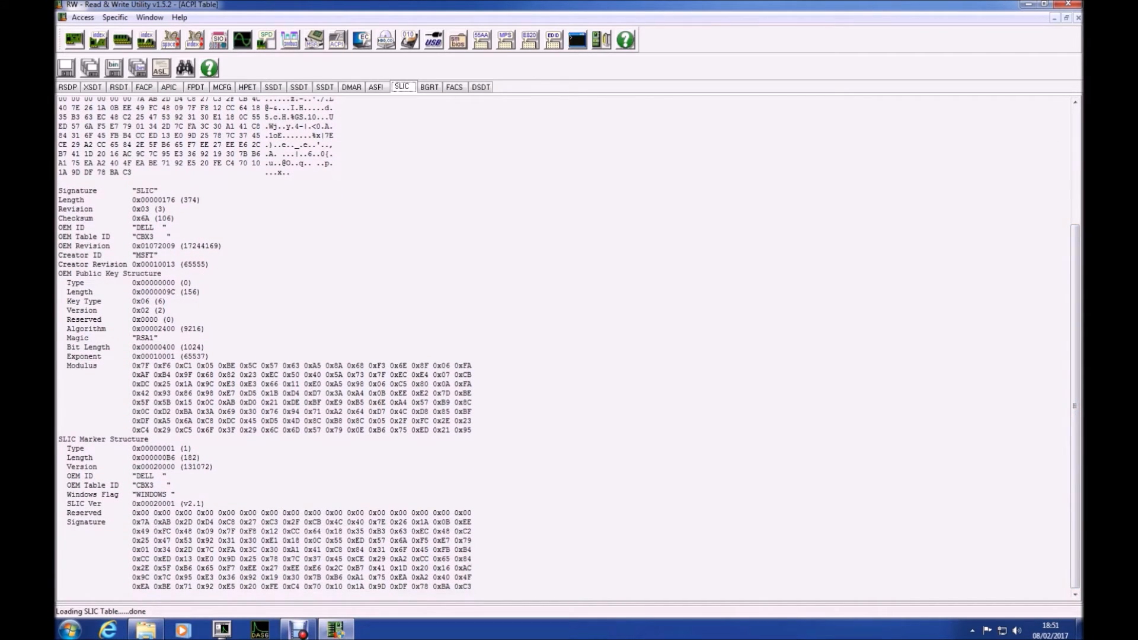
double_click(167, 504)
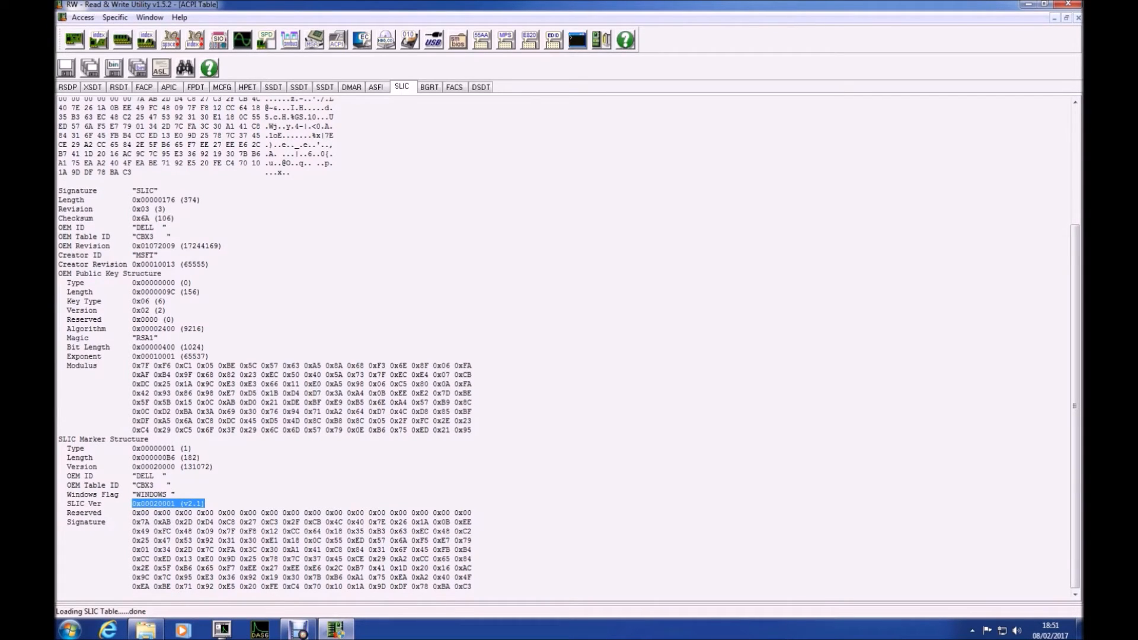
left_click(116, 481)
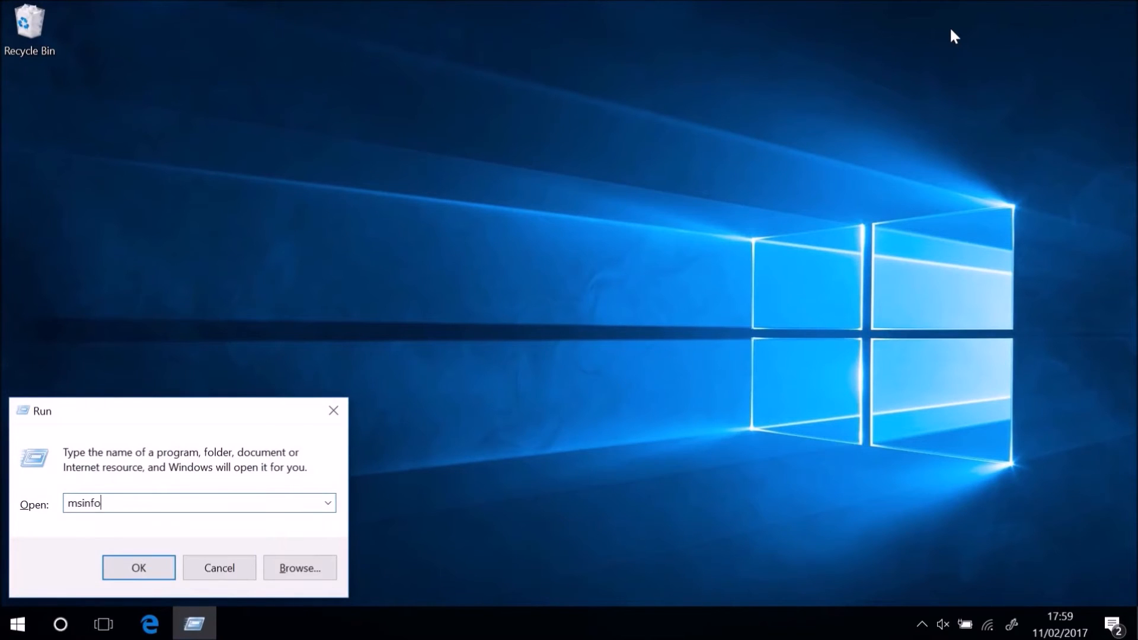
- Check the Inspiron 7347's Windows 10 Home version, Dell Inc. manufacturer and BIOS details, then switch to RW-Everything
left_click(138, 568)
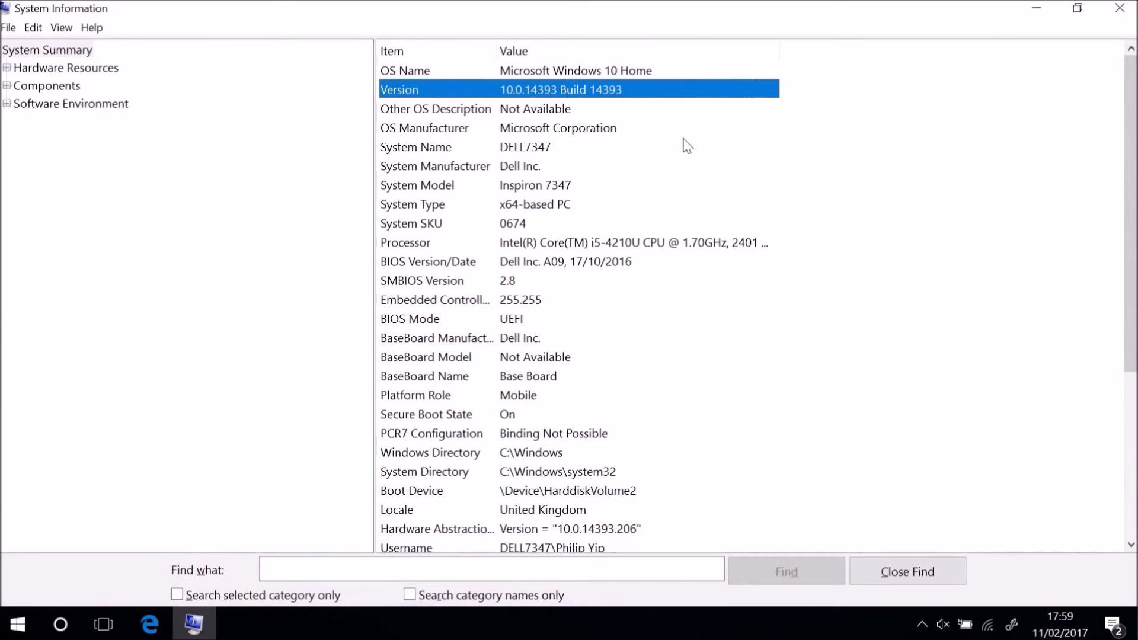
left_click(435, 165)
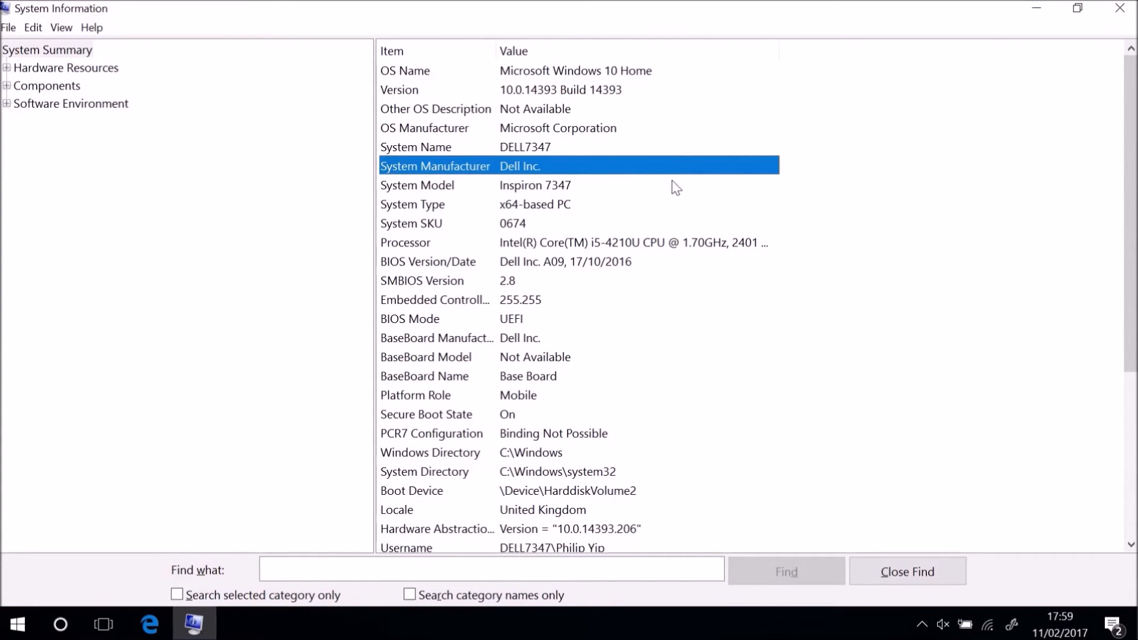
left_click(535, 185)
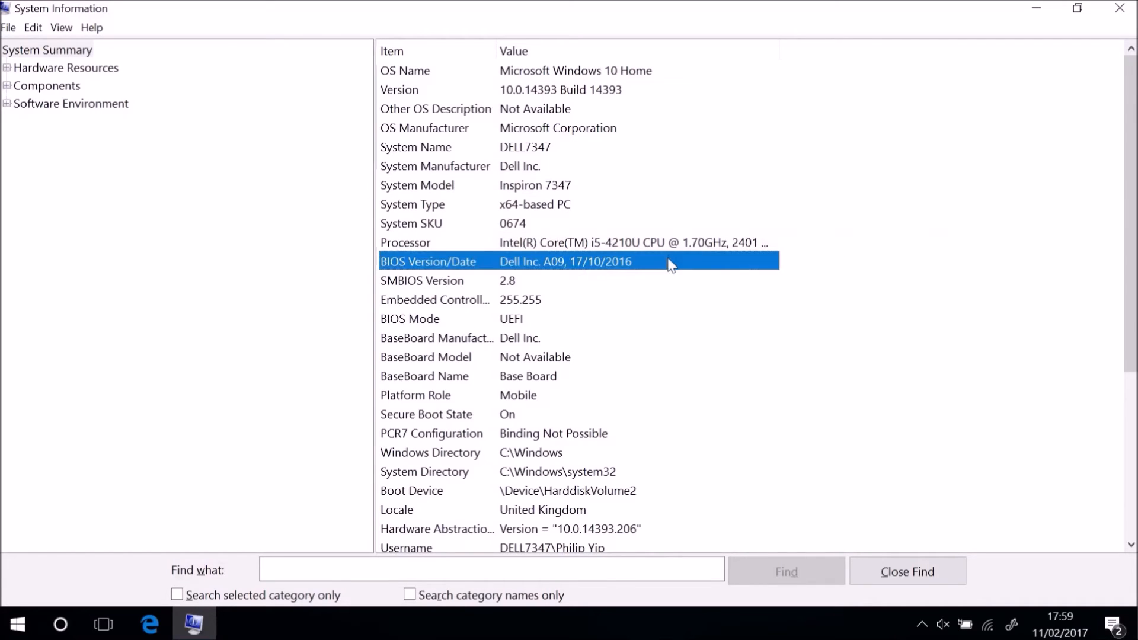
left_click(668, 317)
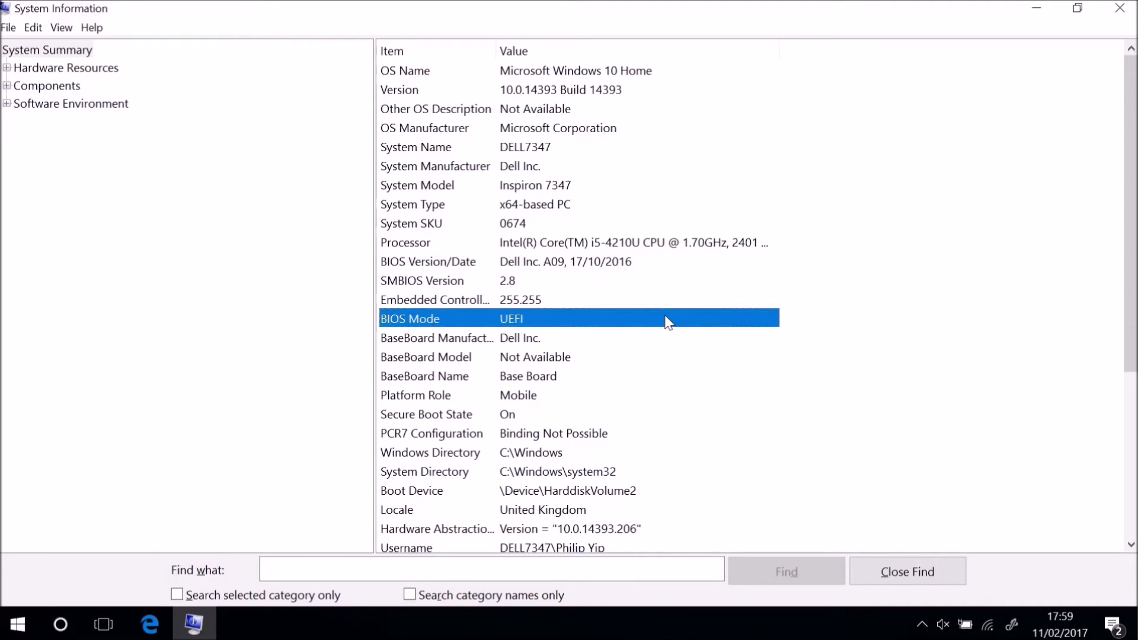
mouse_move(628, 426)
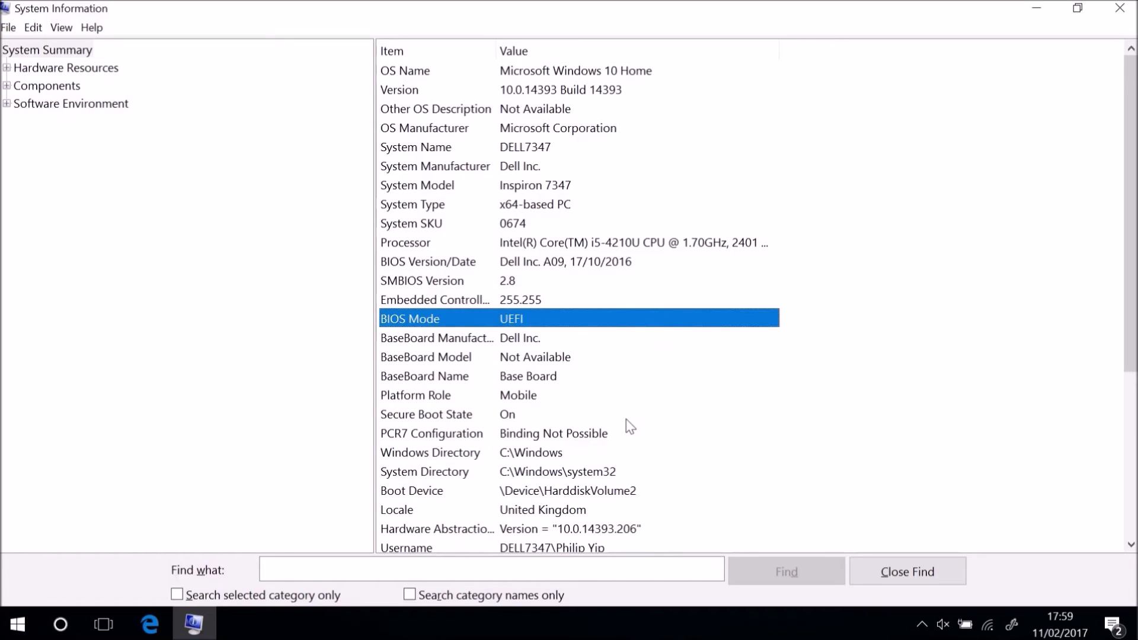
left_click(508, 414)
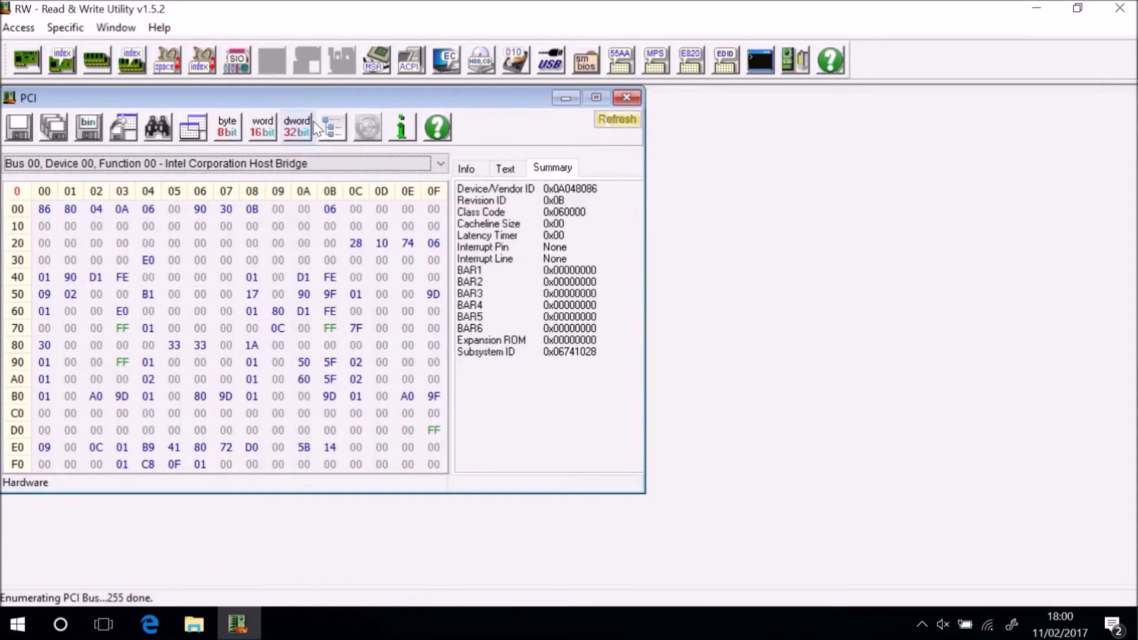
- Open Access > ACPI Tables on the Inspiron 7347 and maximize the RSDP table view
left_click(18, 27)
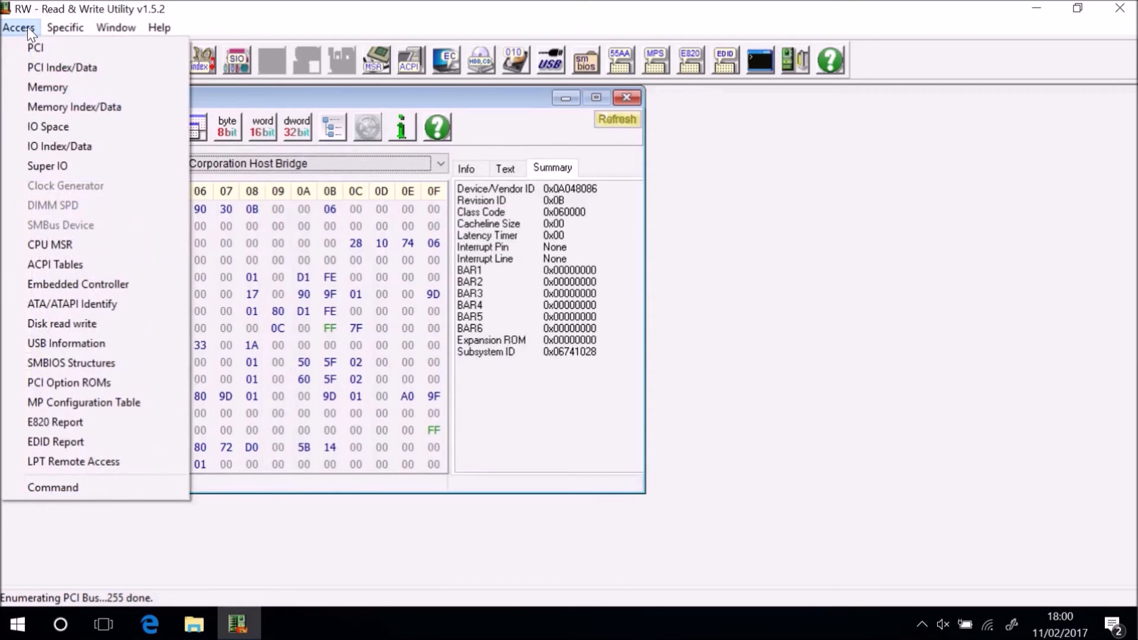
mouse_move(48, 126)
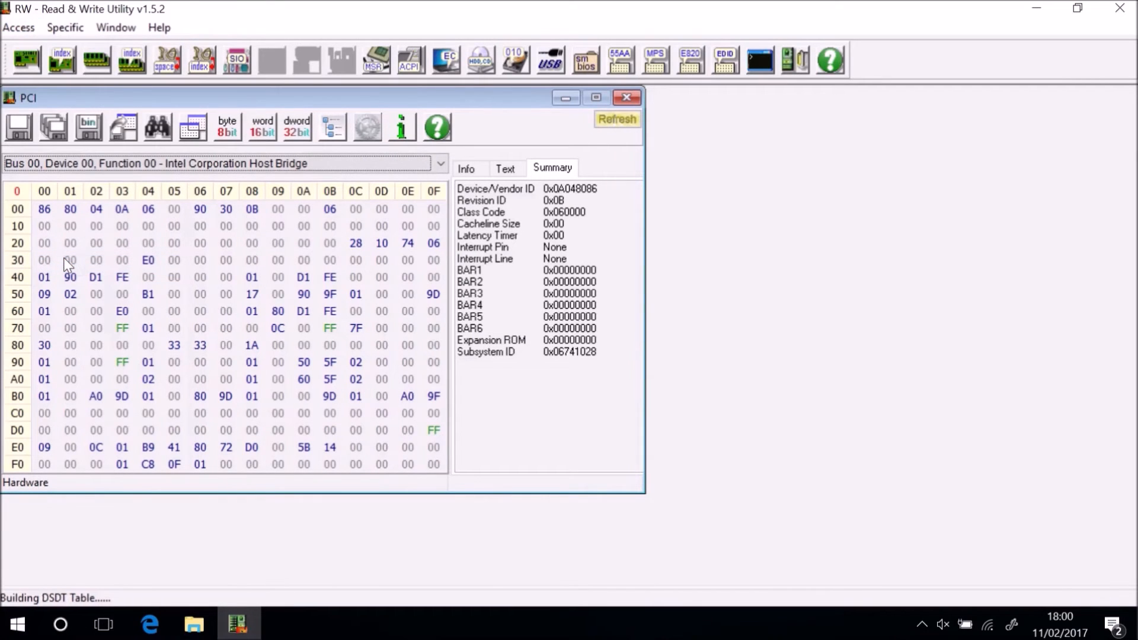
left_click(410, 58)
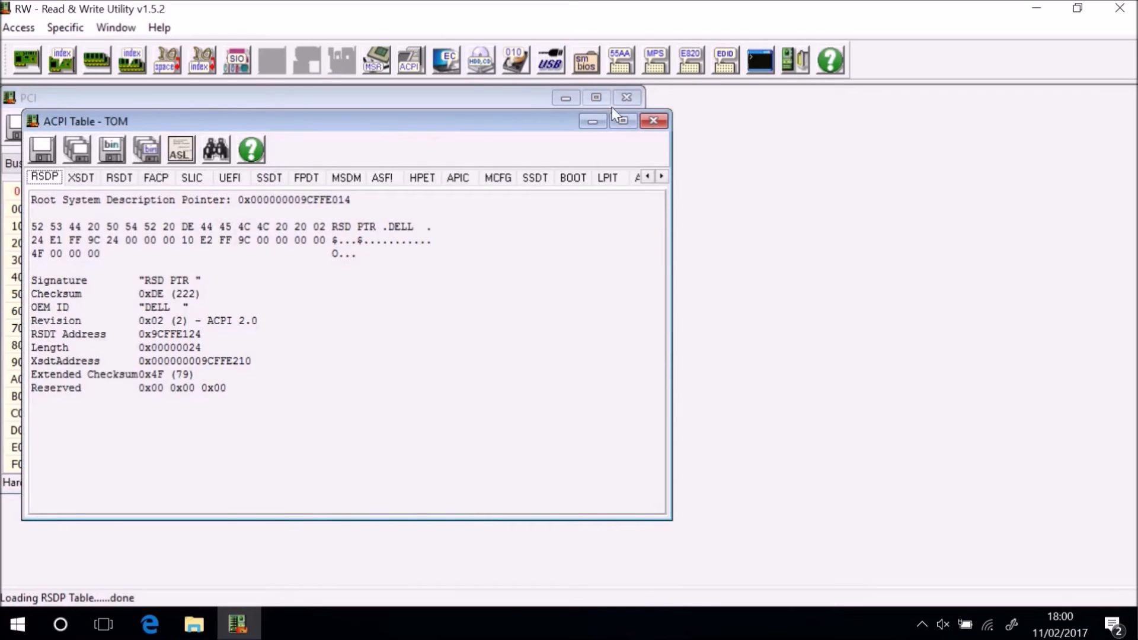
left_click(620, 120)
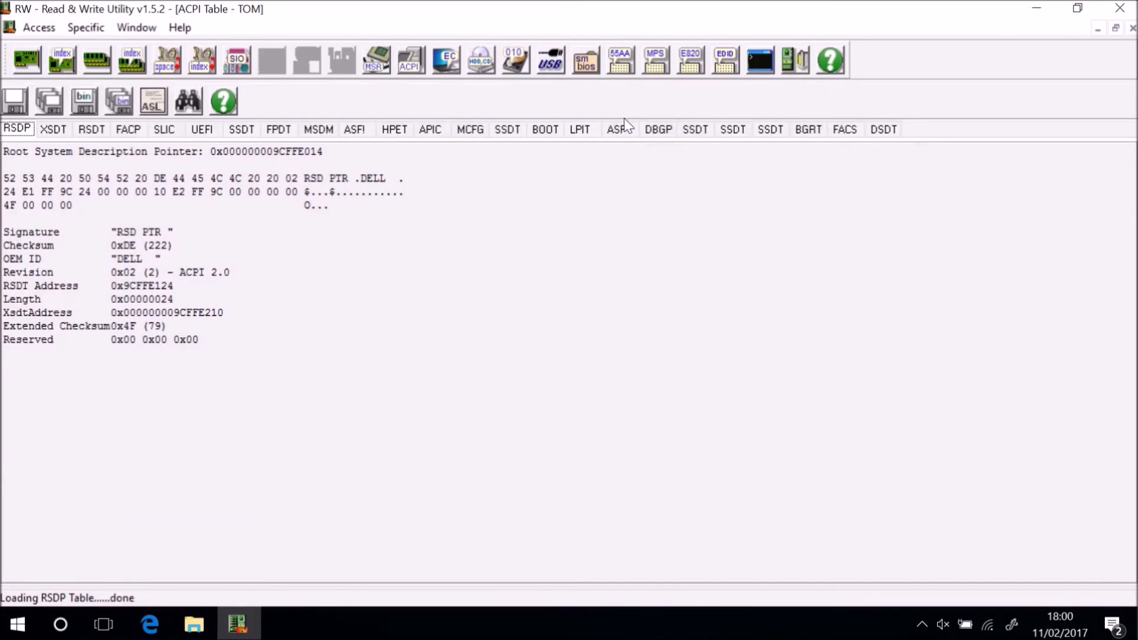
mouse_move(318, 129)
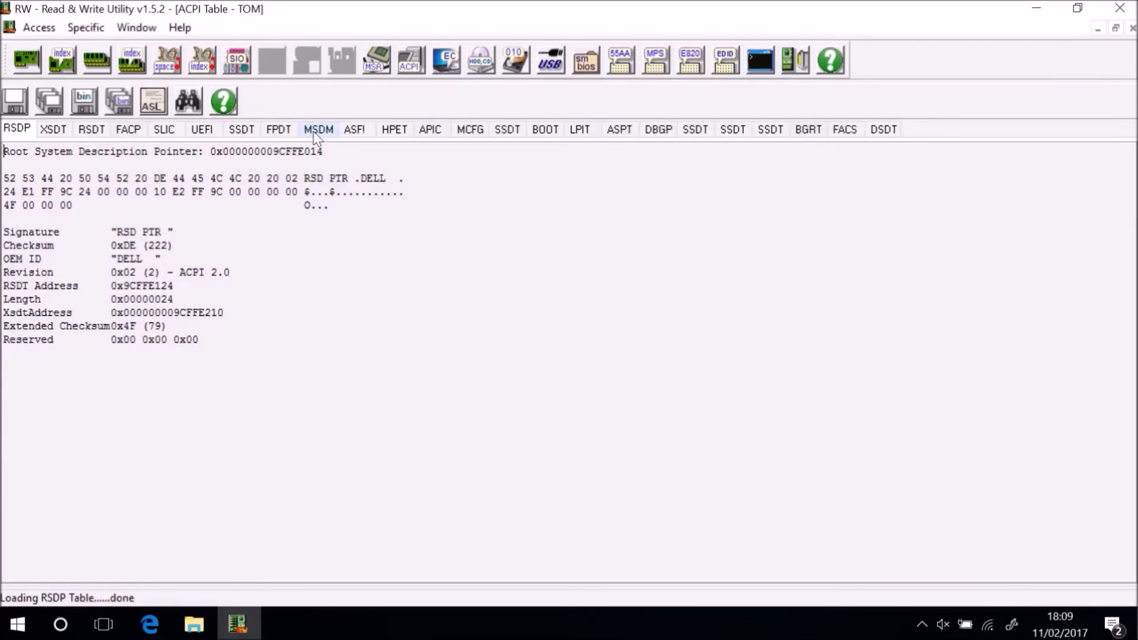
- Show the MSDM tab with its OEM ID, table ID and masked product key
left_click(319, 129)
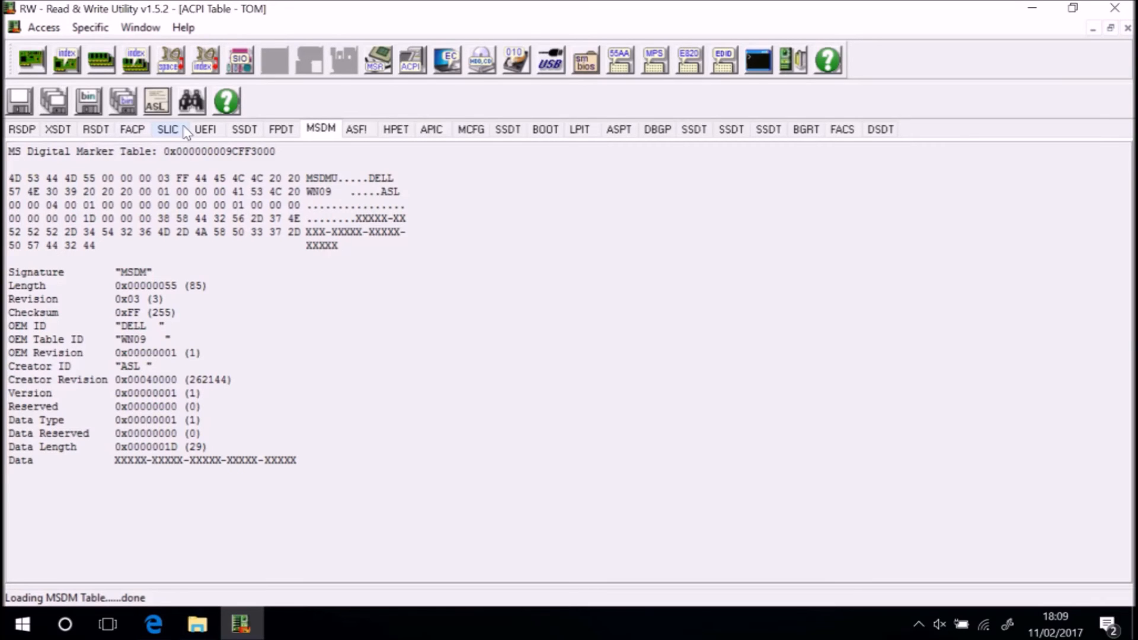
- Show the Inspiron 7347's SLIC table, scrolled down to its marker structure showing SLIC Ver 2.1
left_click(164, 129)
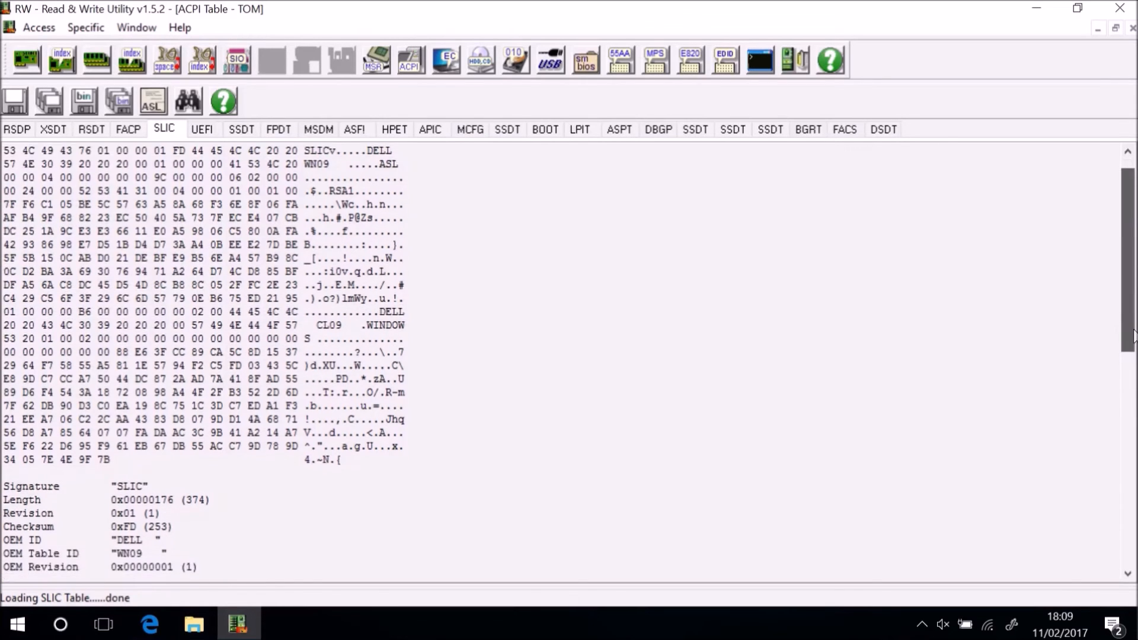
scroll("down", 3)
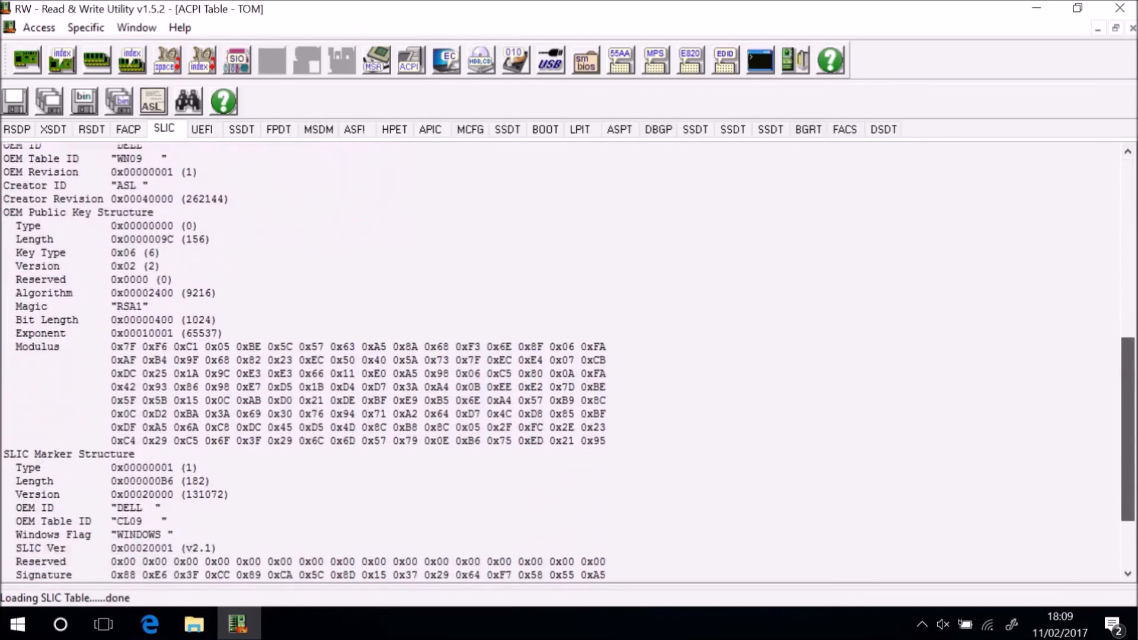
scroll("down", 3)
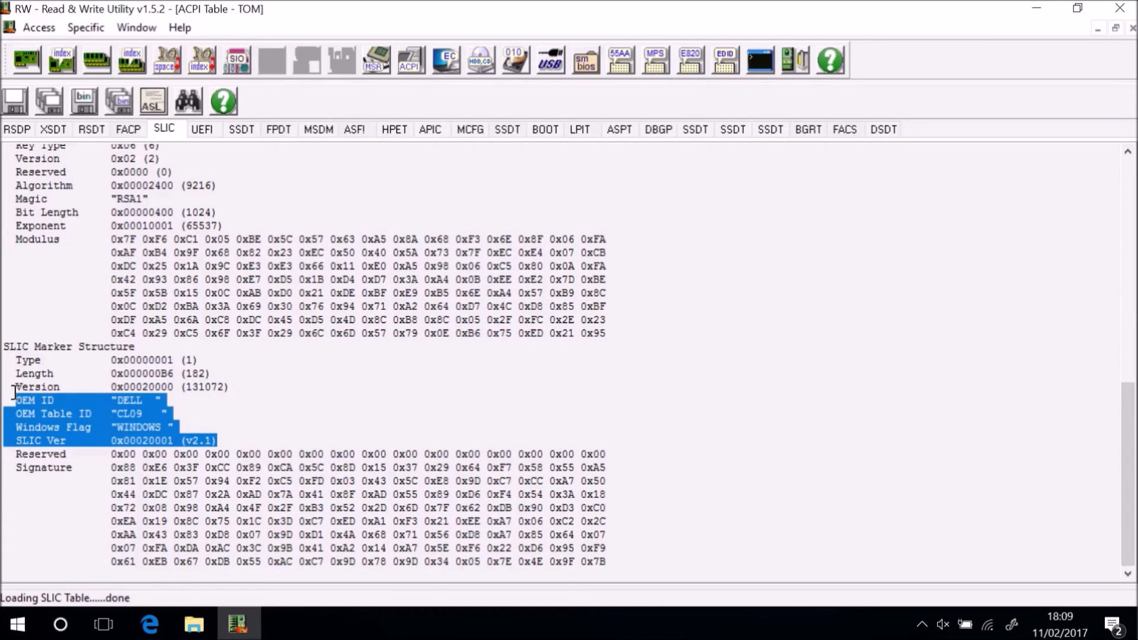
mouse_move(735, 289)
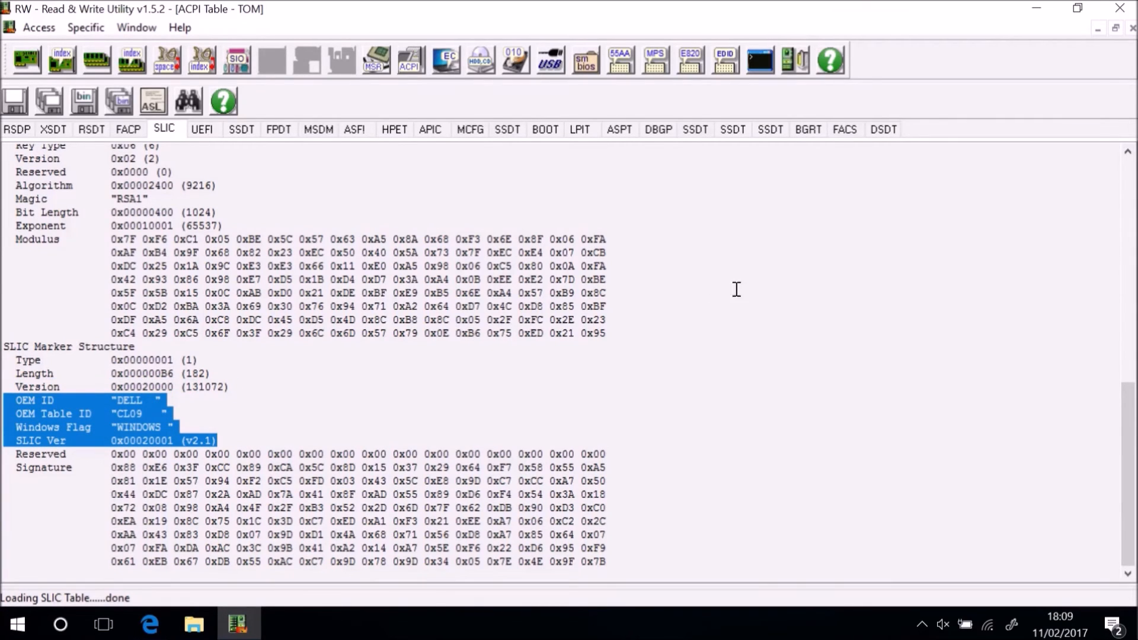
mouse_move(1131, 45)
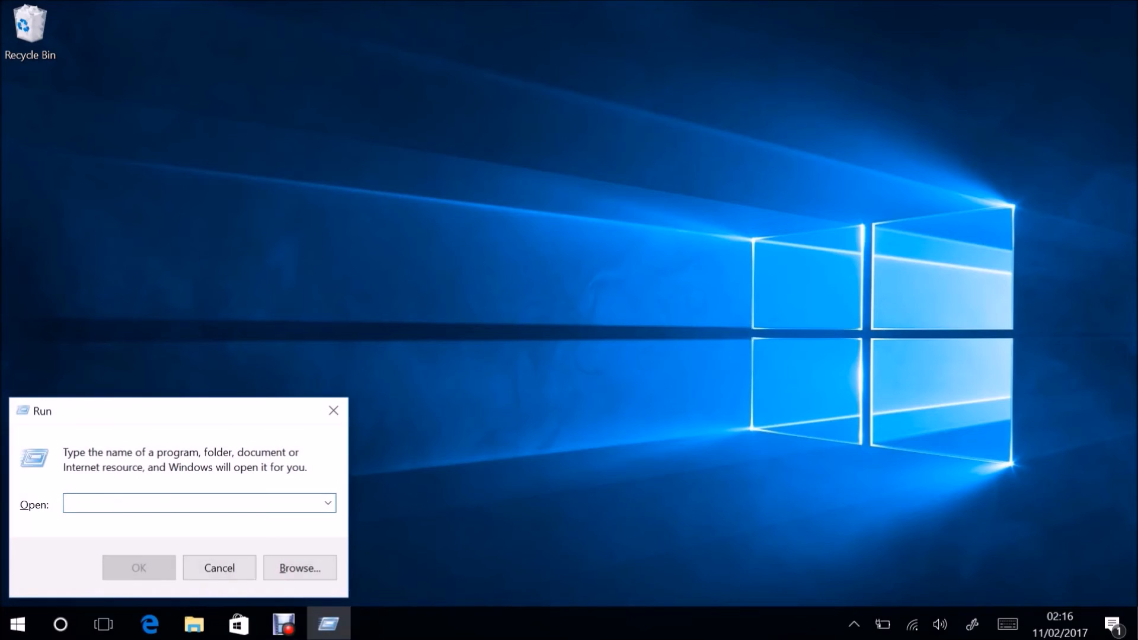
- Launch msinfo32 and highlight manufacturer Dell Inc. and UEFI BIOS mode in System Summary
type("msinfo3")
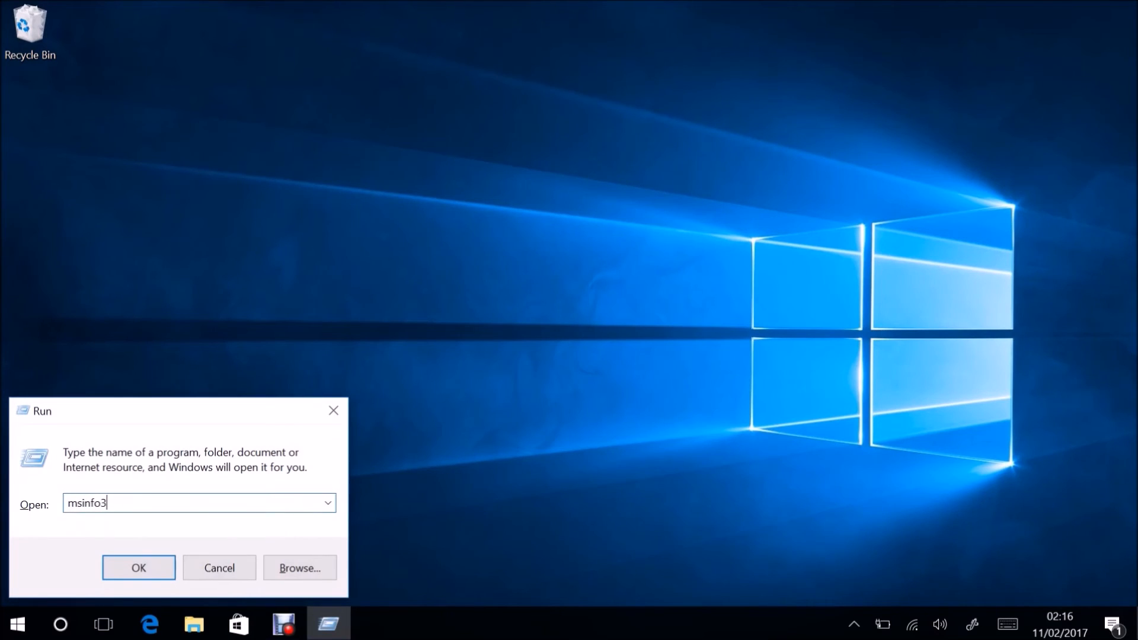
left_click(138, 568)
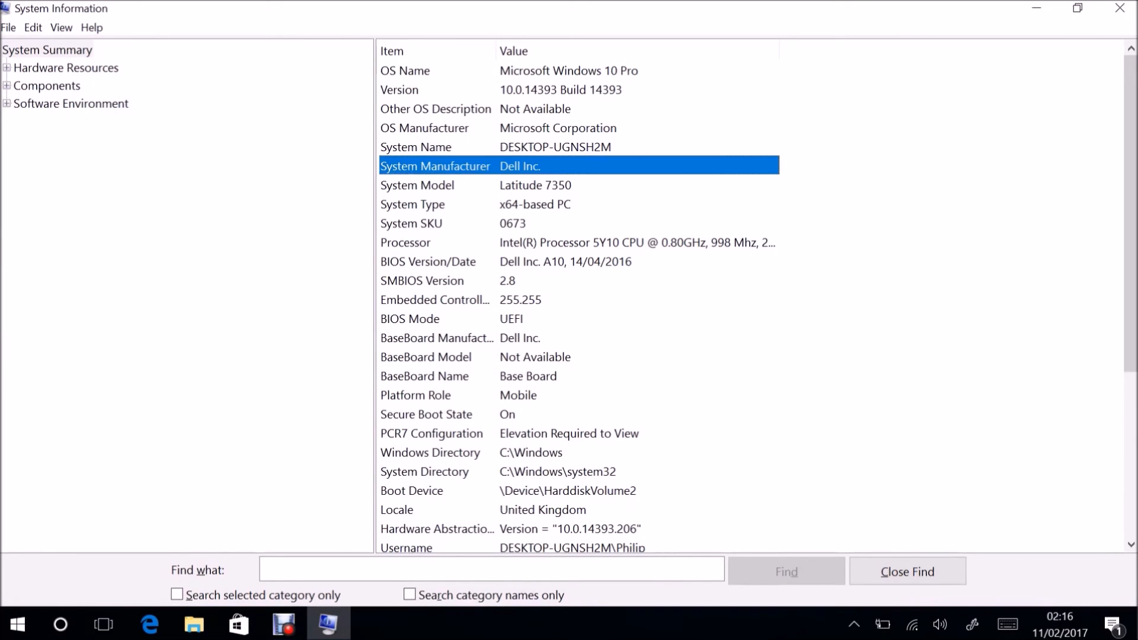
left_click(417, 185)
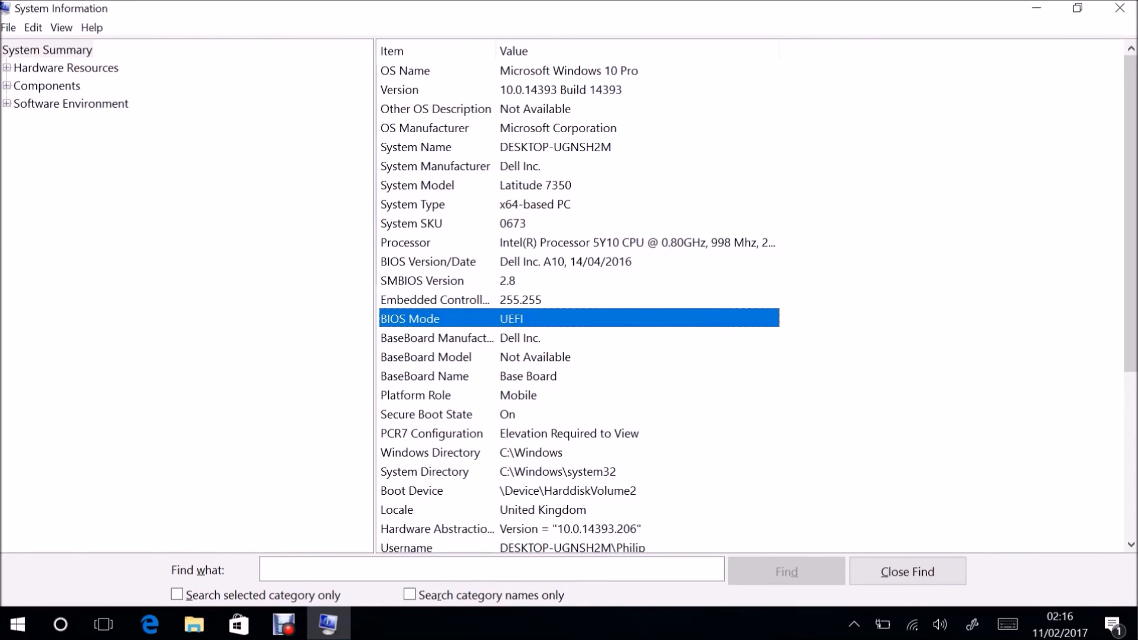
left_click(428, 415)
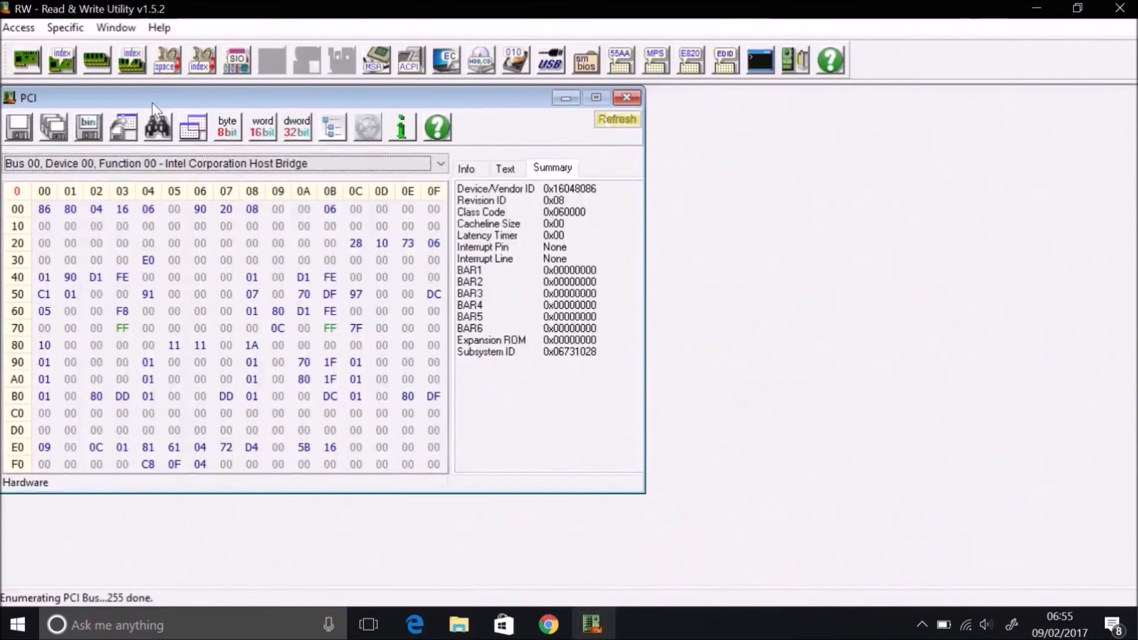
- Load RW-Everything's ACPI Tables view from the Access menu, showing the RSDP table
left_click(18, 27)
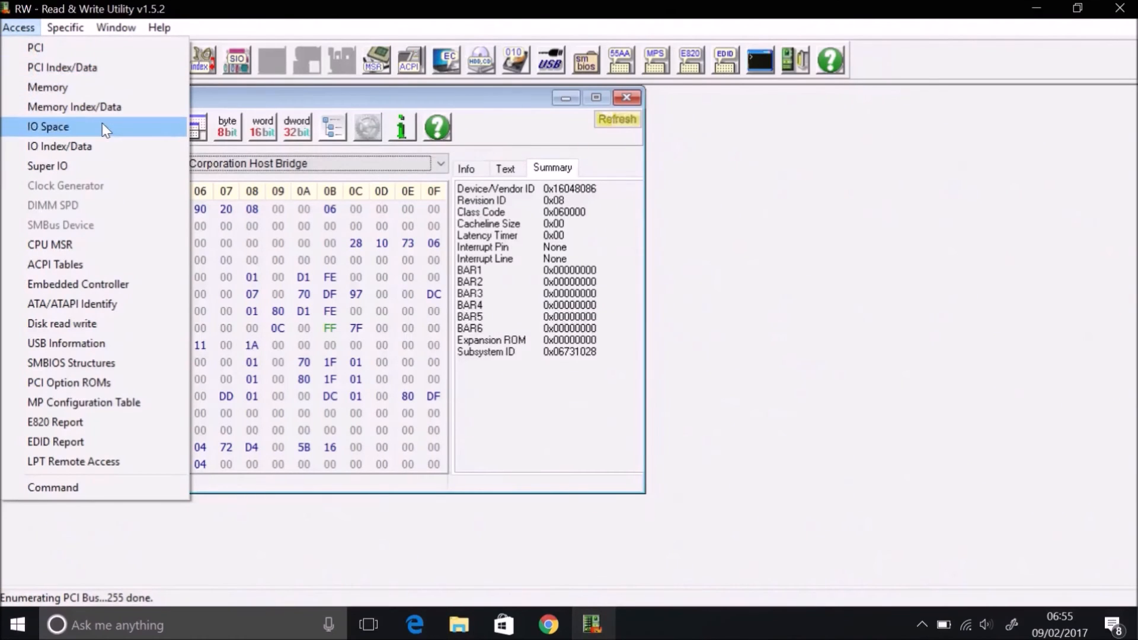
mouse_move(98, 265)
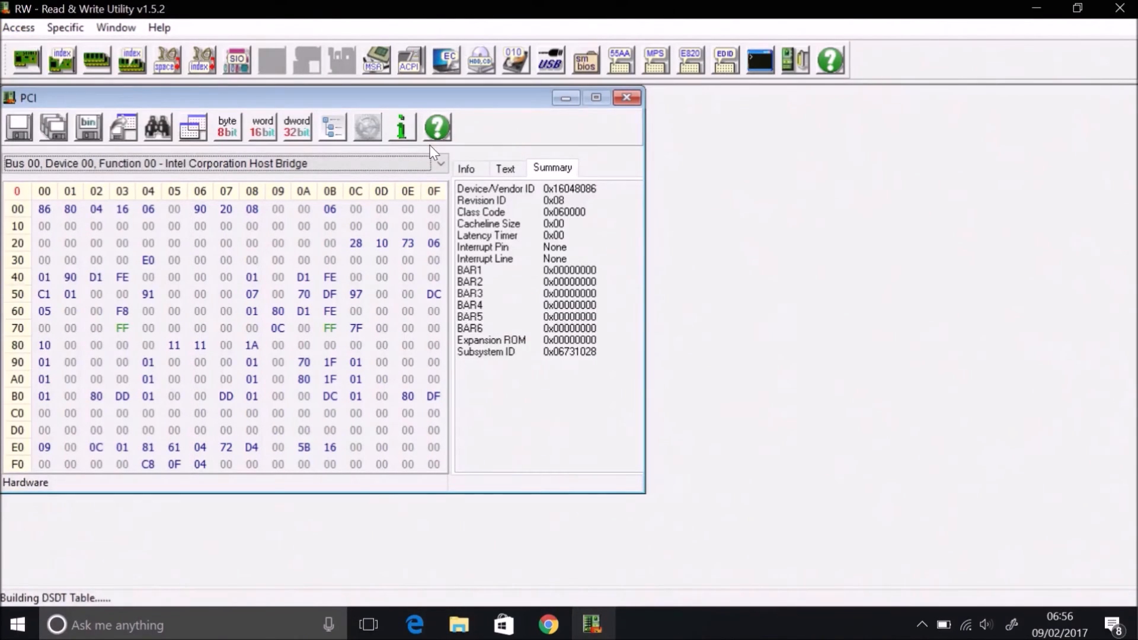
left_click(410, 59)
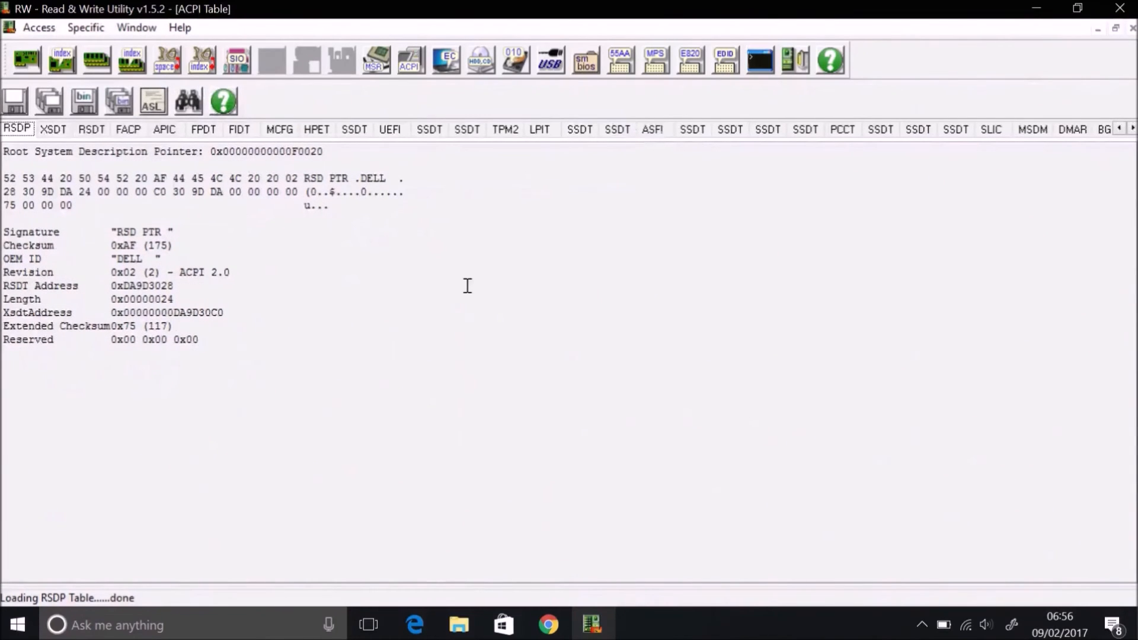
mouse_move(539, 133)
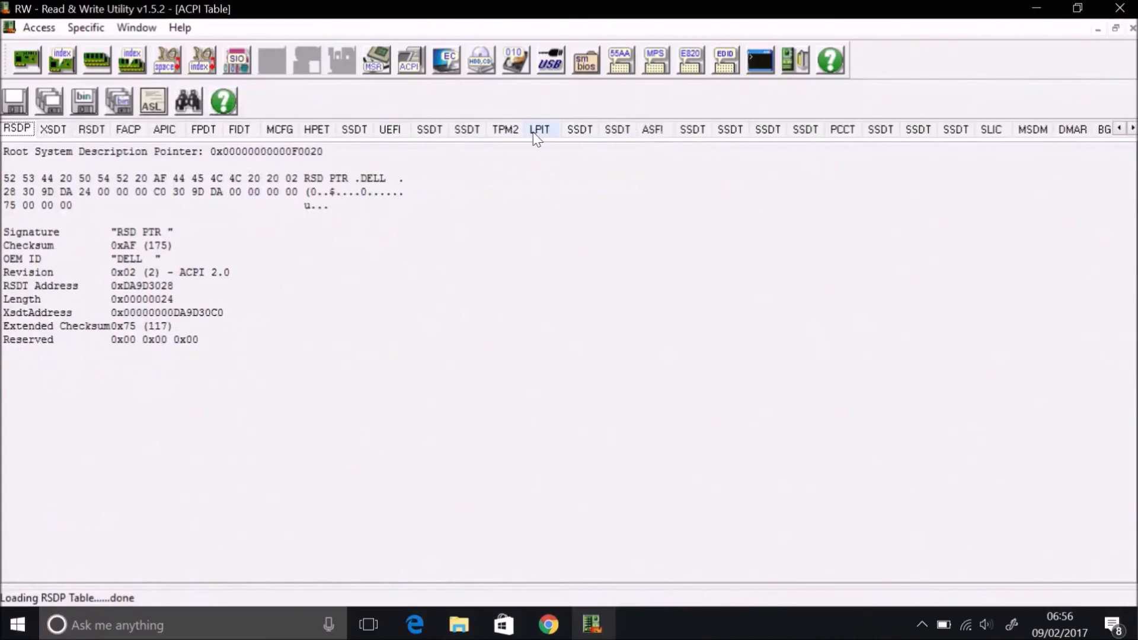
mouse_move(580, 134)
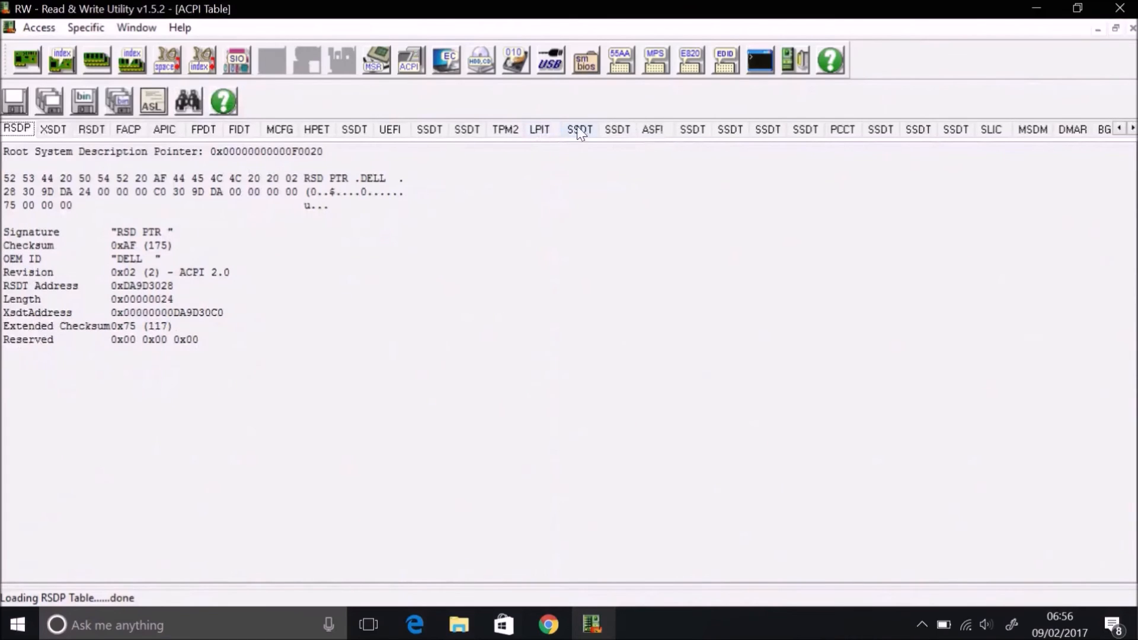
mouse_move(950, 110)
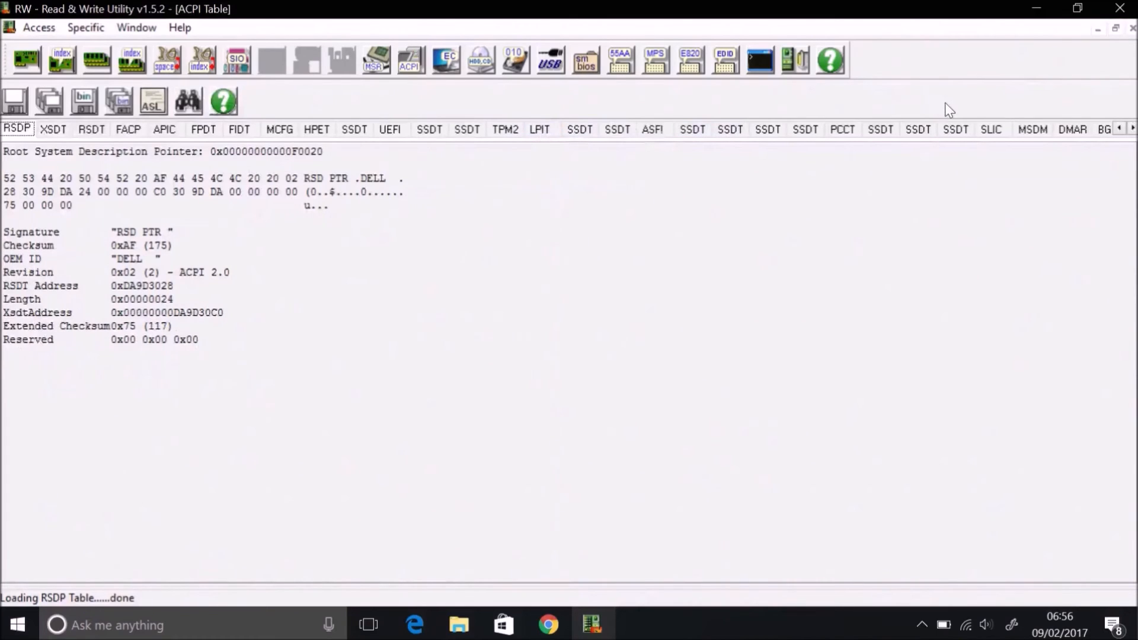
mouse_move(992, 129)
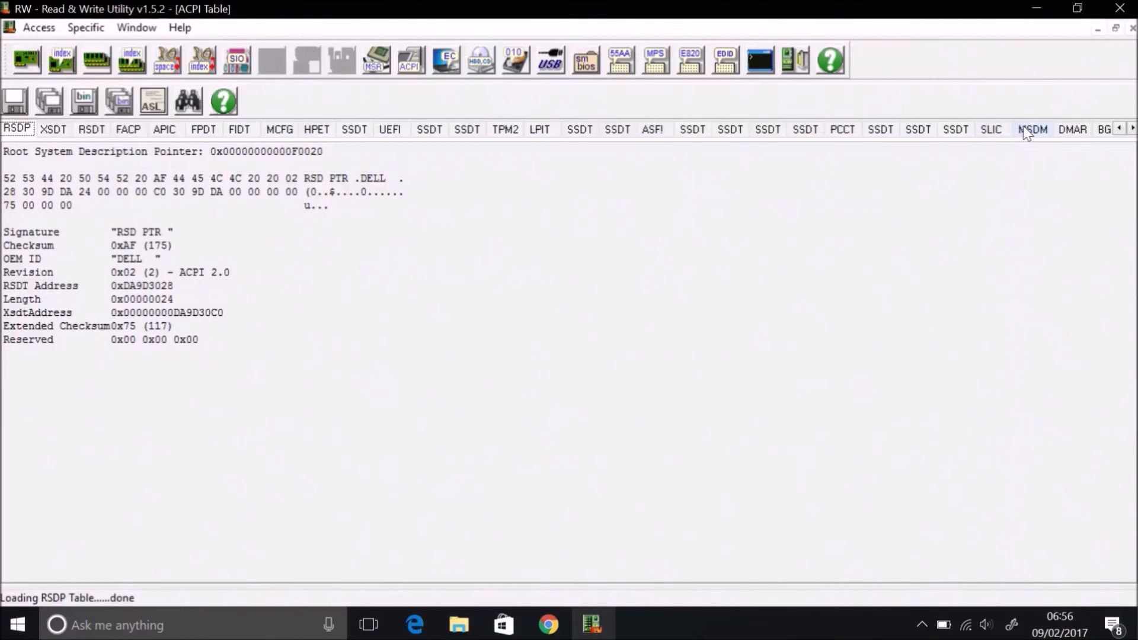
mouse_move(995, 137)
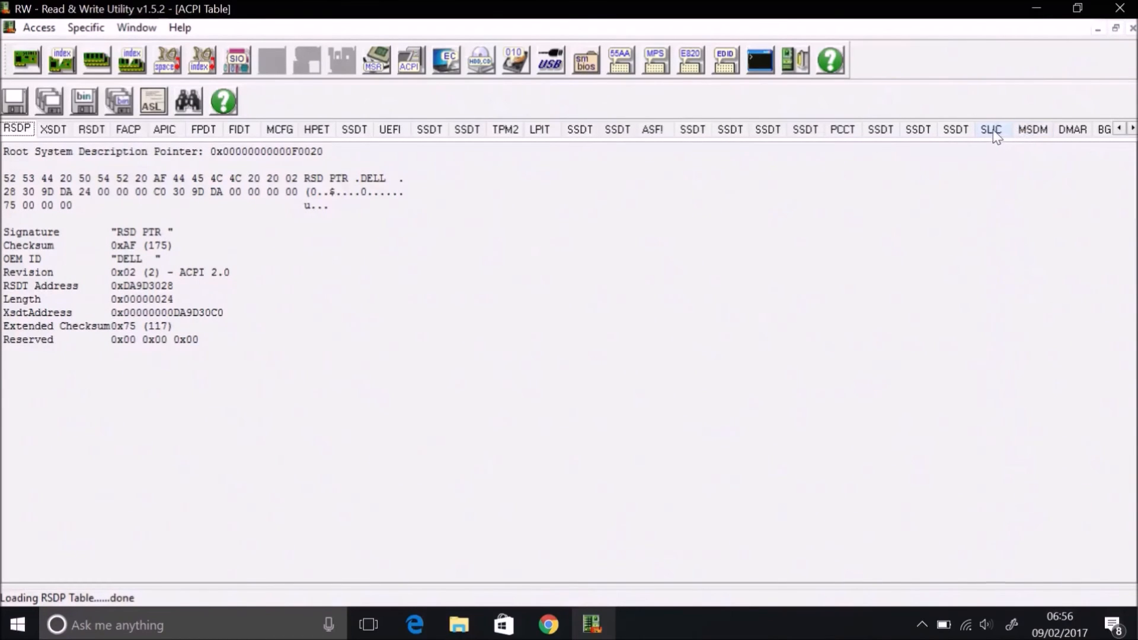
- Scroll the SLIC table down to SLIC Ver 2.1, then display the MSDM table
left_click(992, 129)
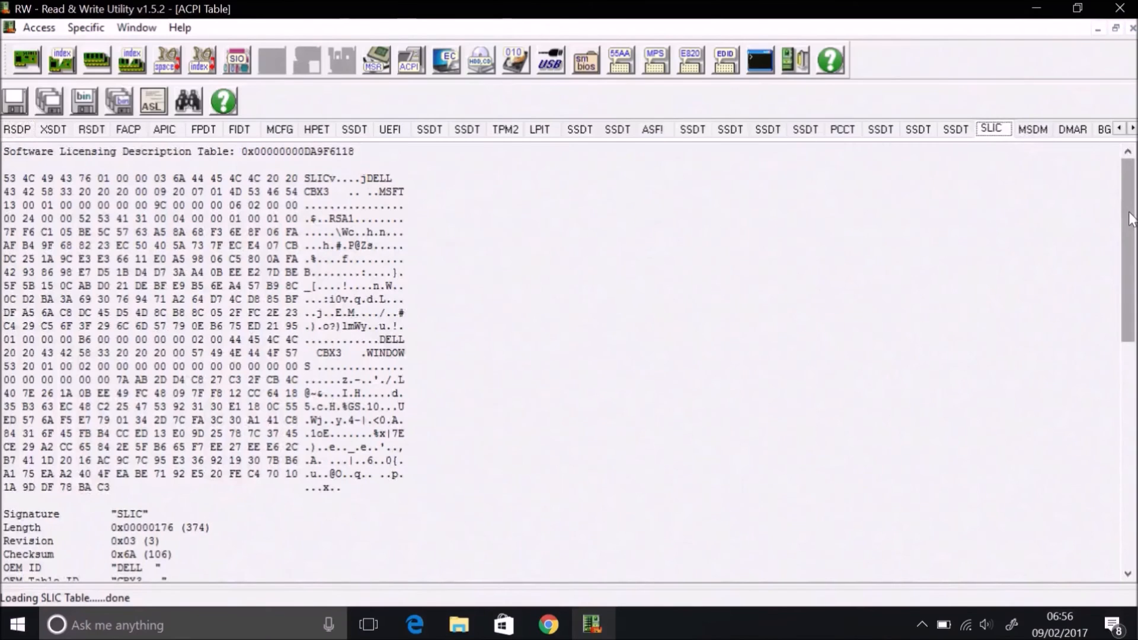
scroll("down", 3)
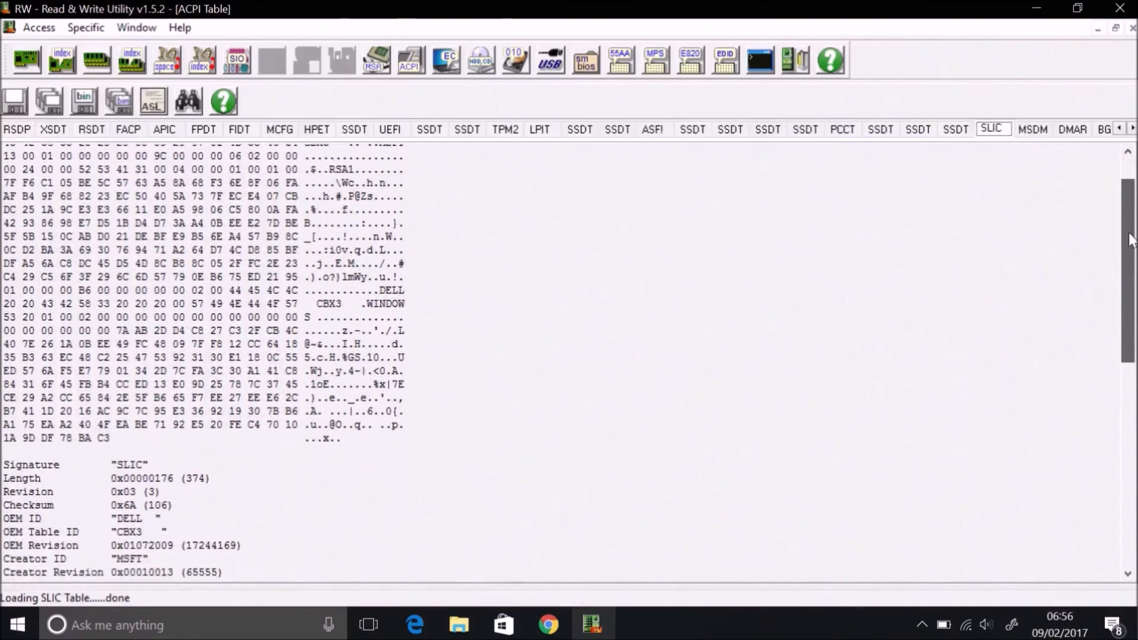
scroll("down", 3)
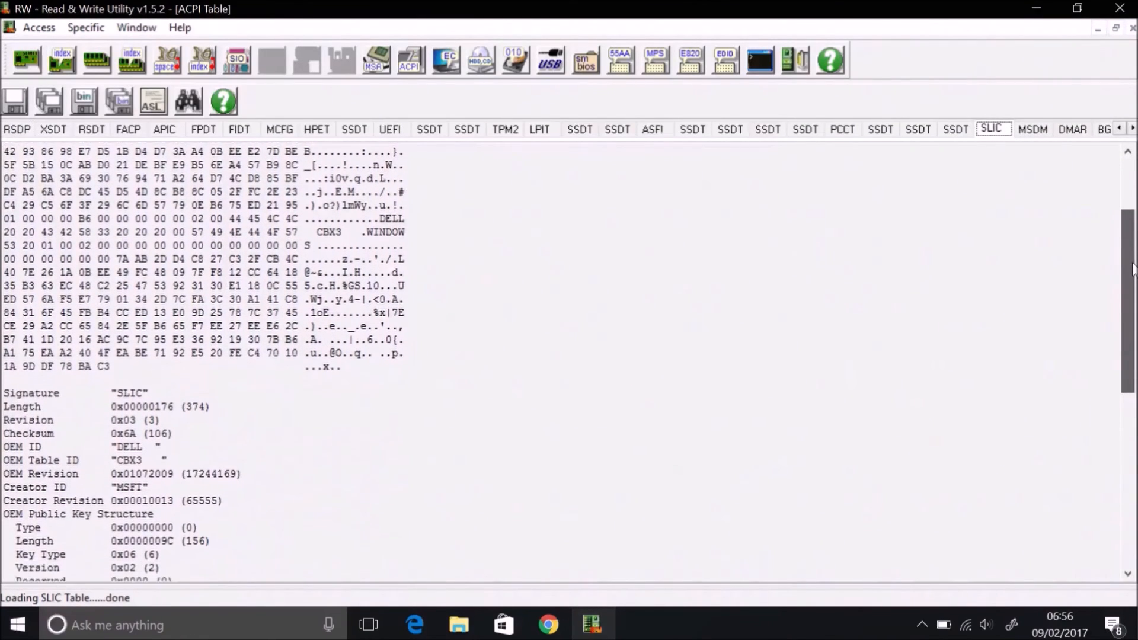
scroll("down", 3)
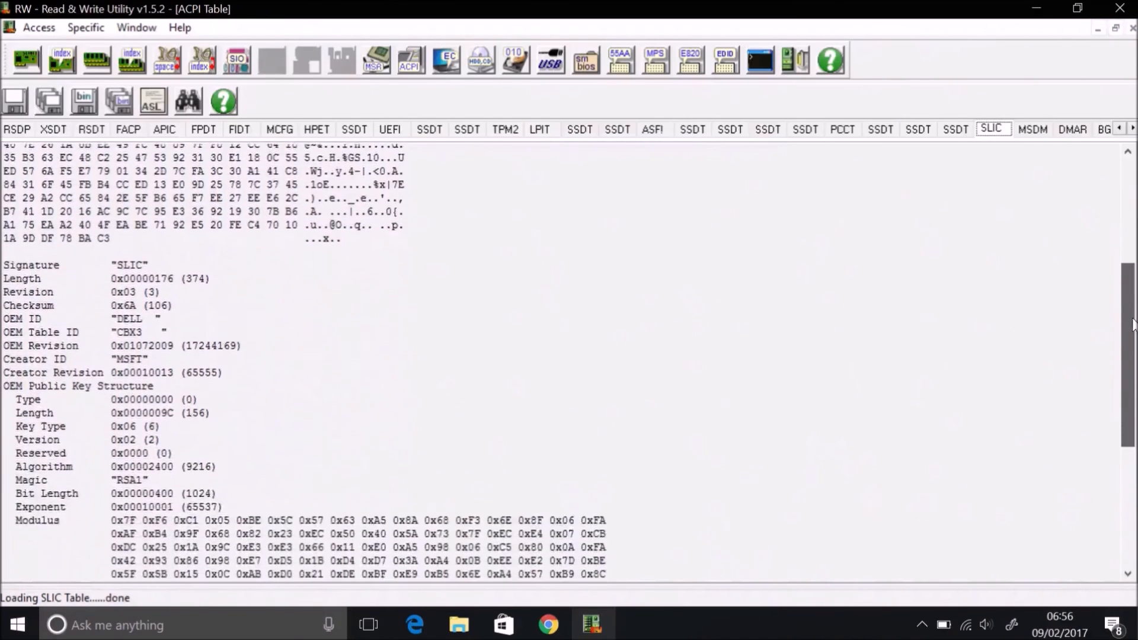
scroll("down", 3)
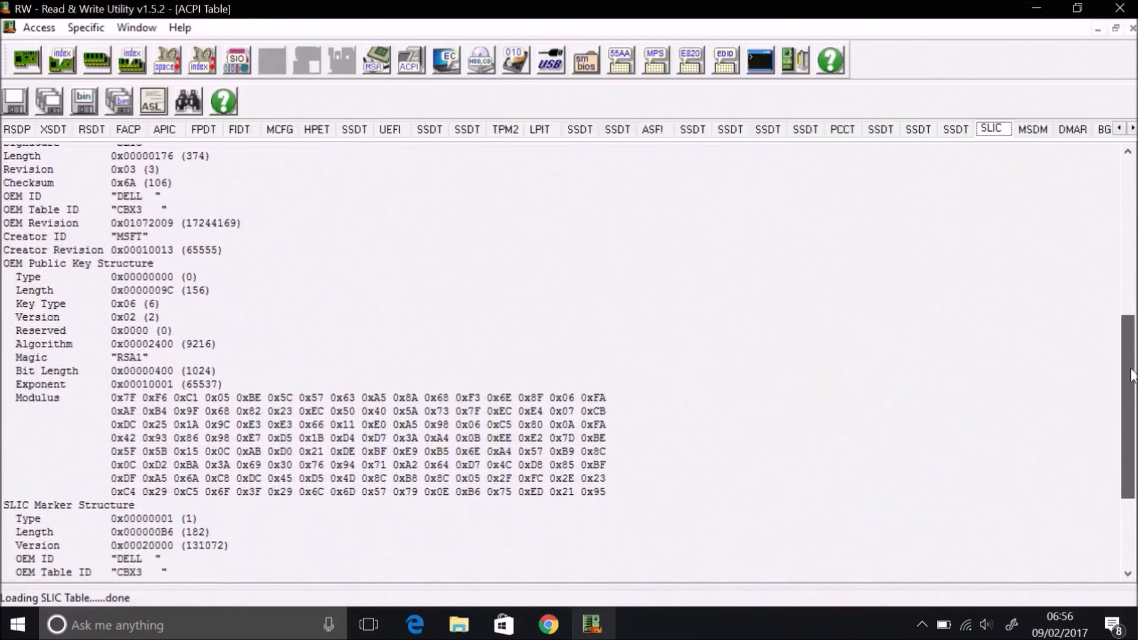
scroll("down", 3)
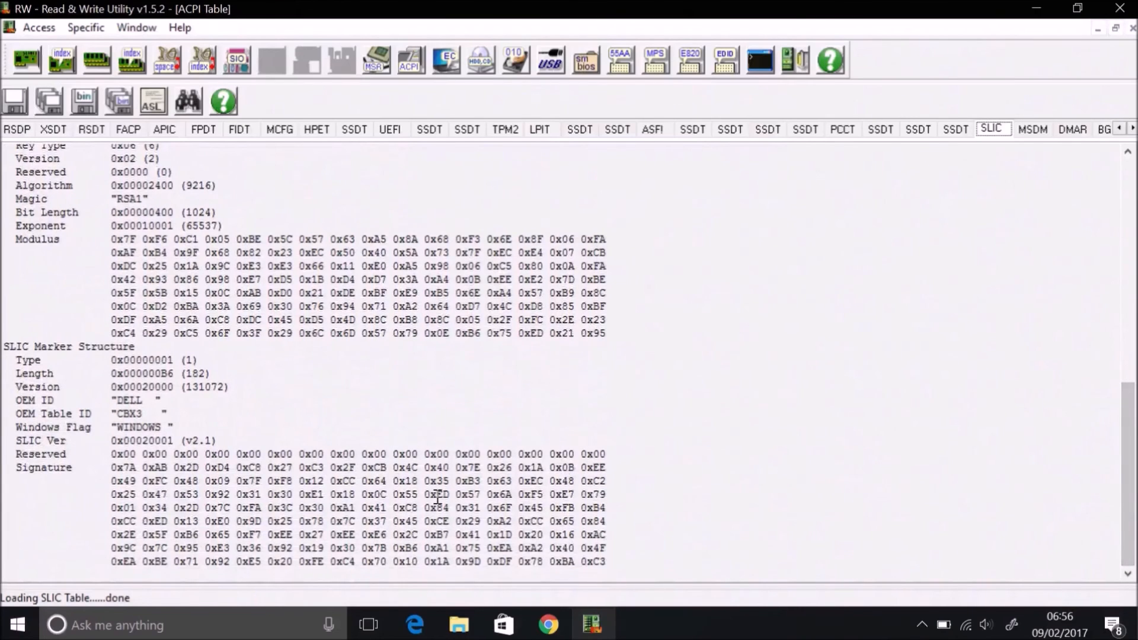
mouse_move(4, 420)
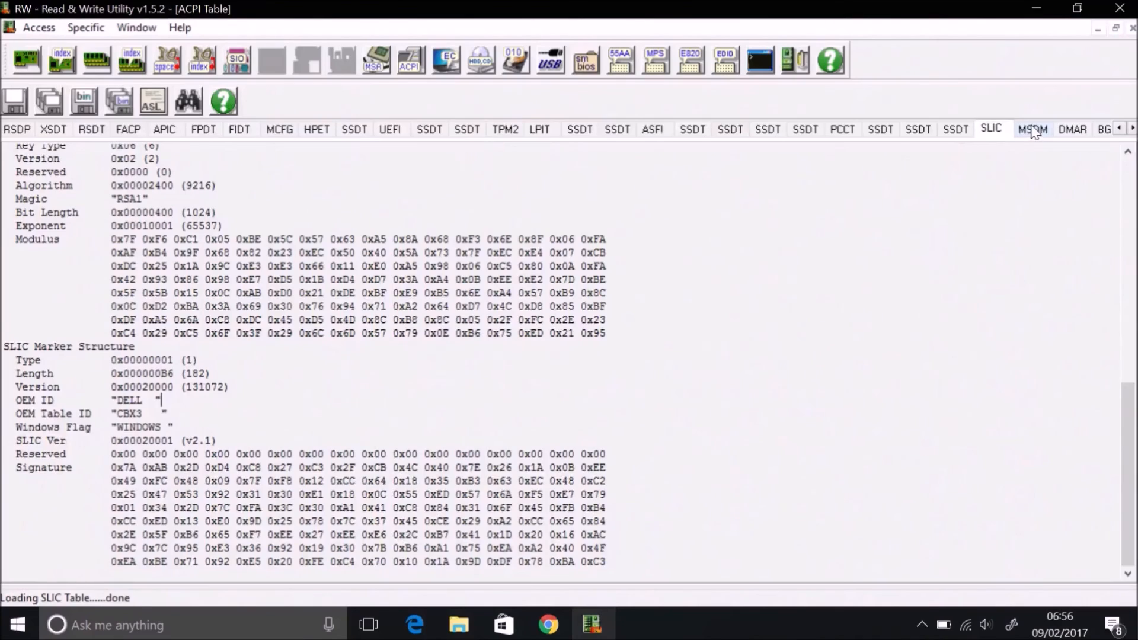
left_click(1029, 128)
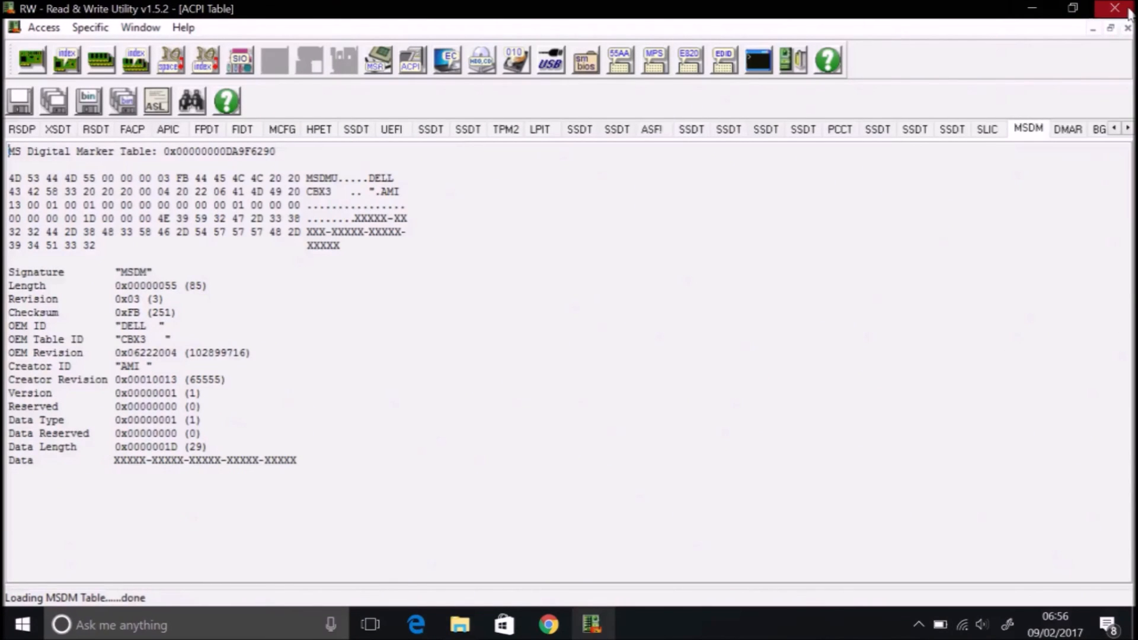